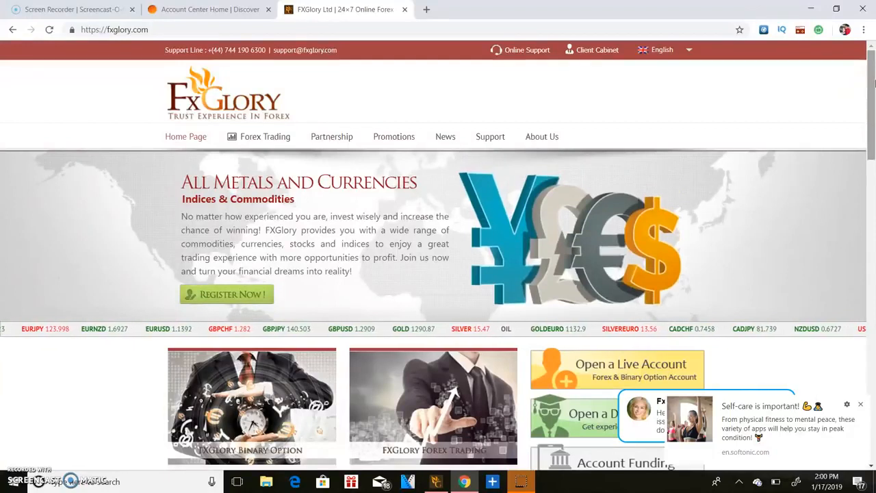
Bring the USDJPY H4 chart with its CCI indicator to the front and scroll through it.
scroll("down", 3)
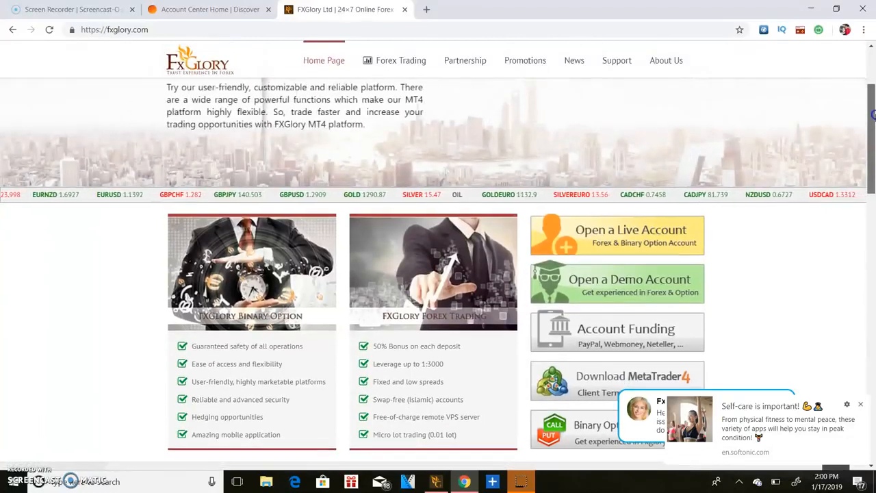
scroll("up", 3)
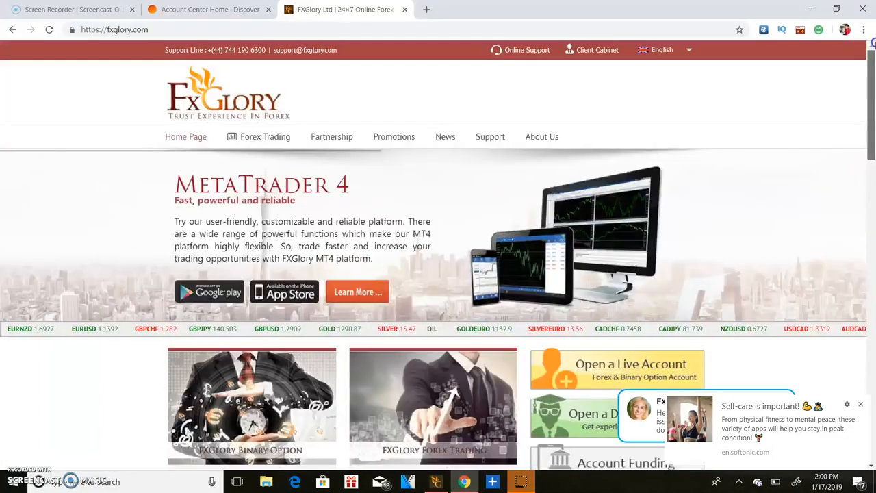
mouse_move(863, 30)
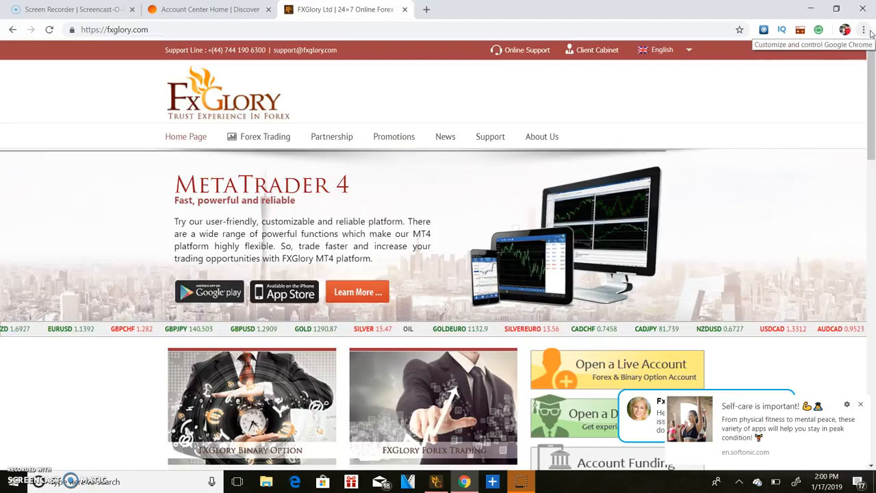
left_click(863, 30)
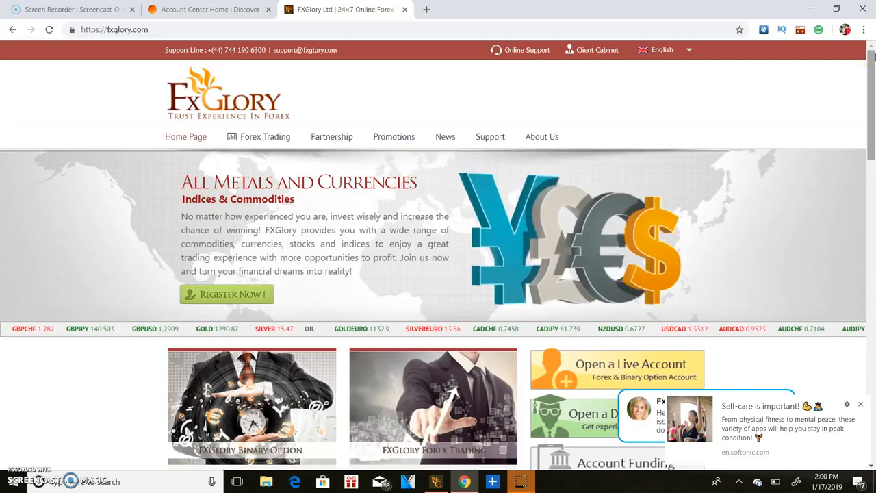
scroll("down", 3)
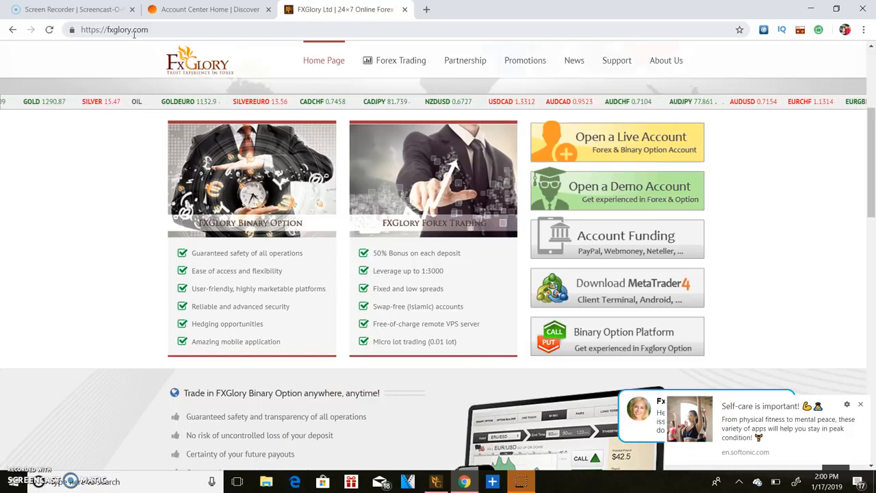
mouse_move(427, 9)
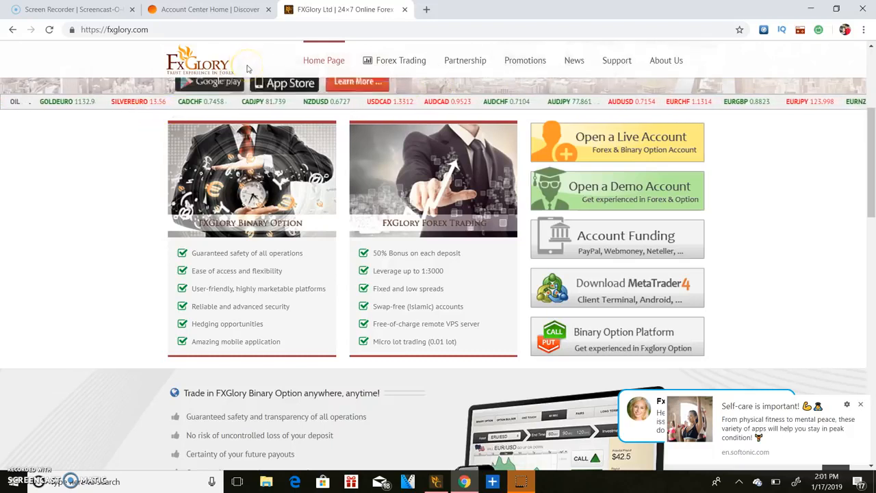
mouse_move(618, 190)
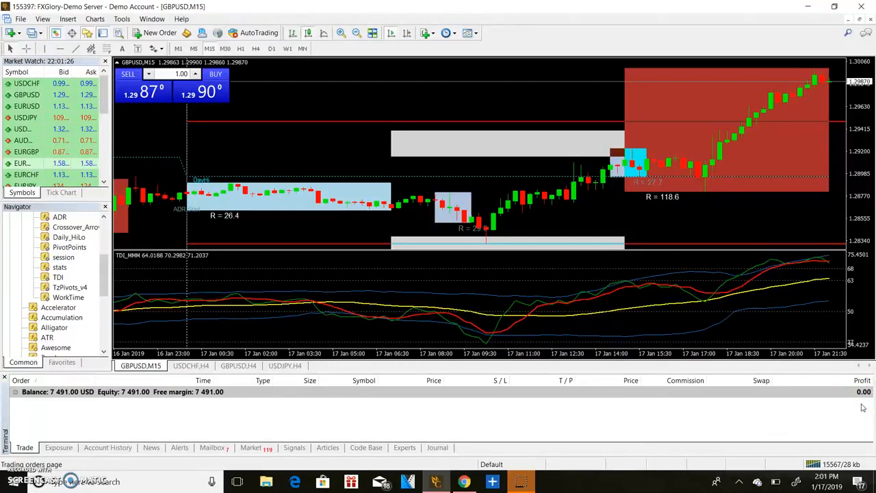
mouse_move(749, 176)
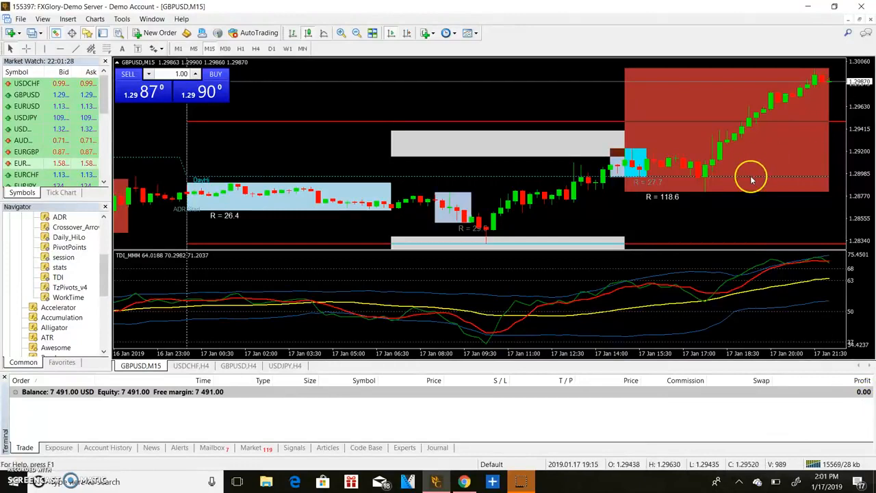
mouse_move(753, 178)
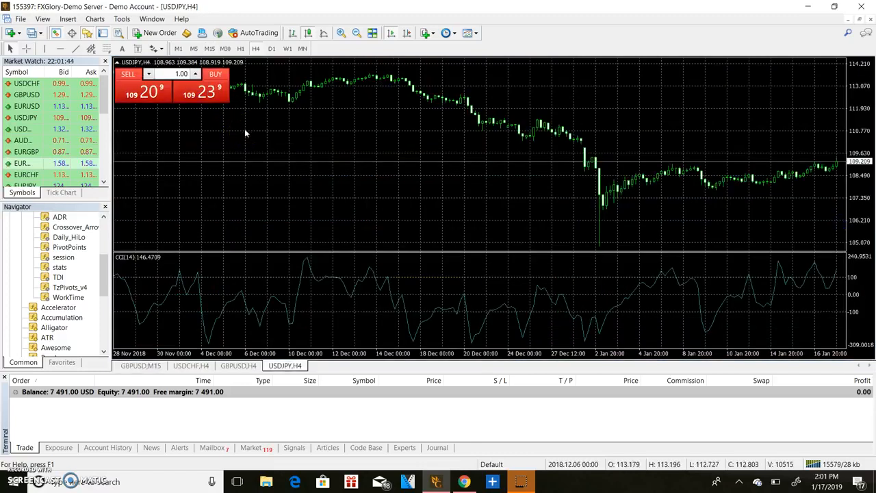
right_click(246, 131)
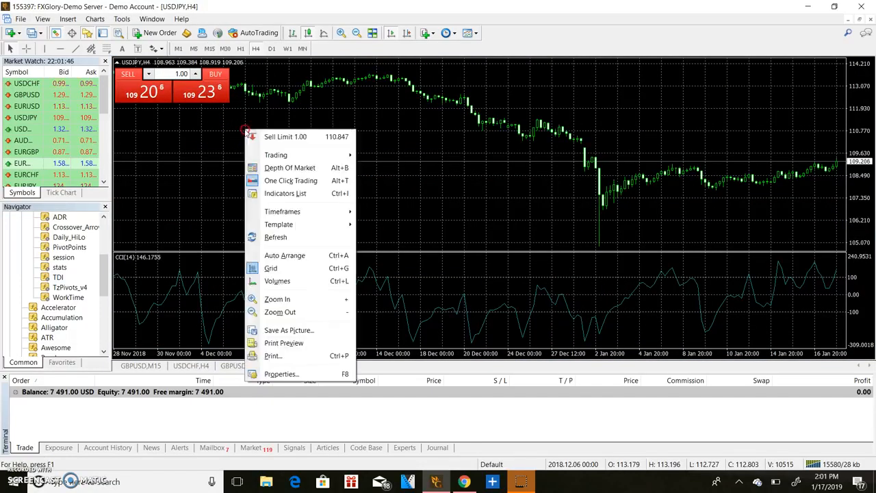
mouse_move(290, 321)
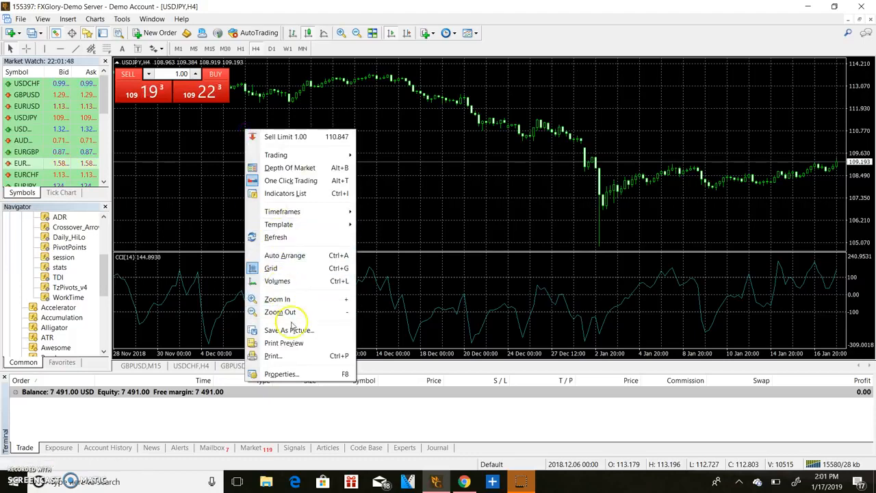
left_click(282, 374)
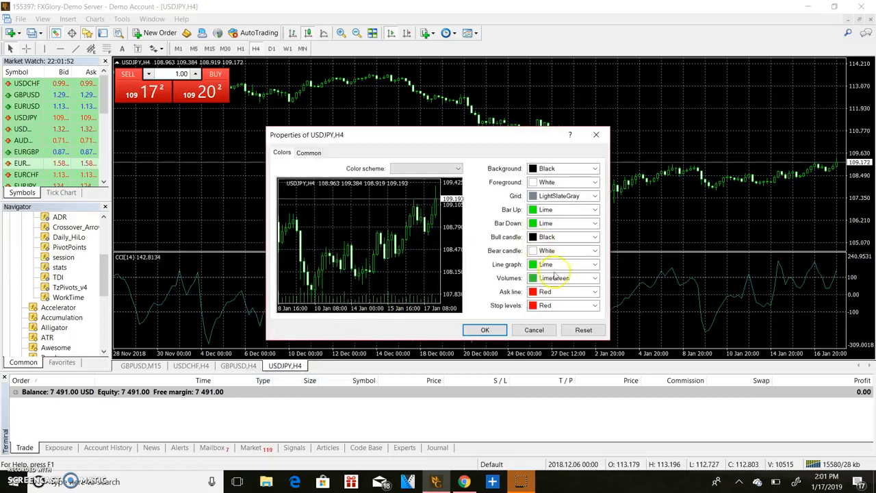
left_click(484, 330)
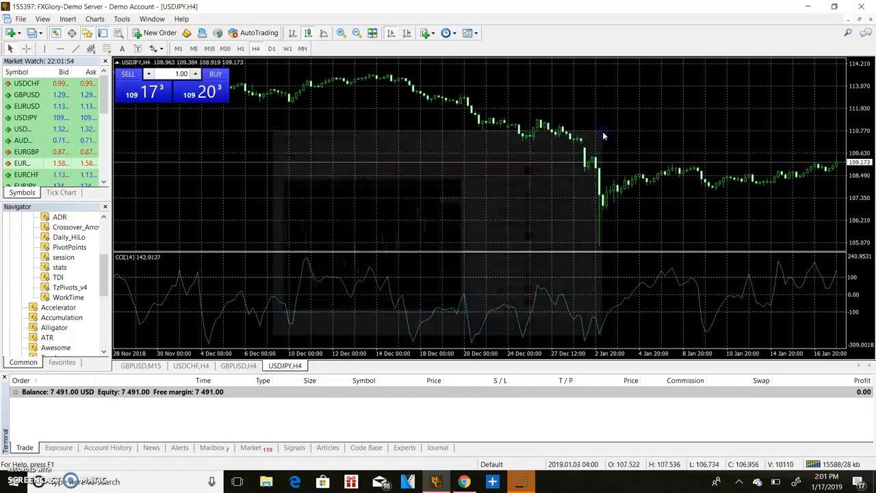
right_click(602, 135)
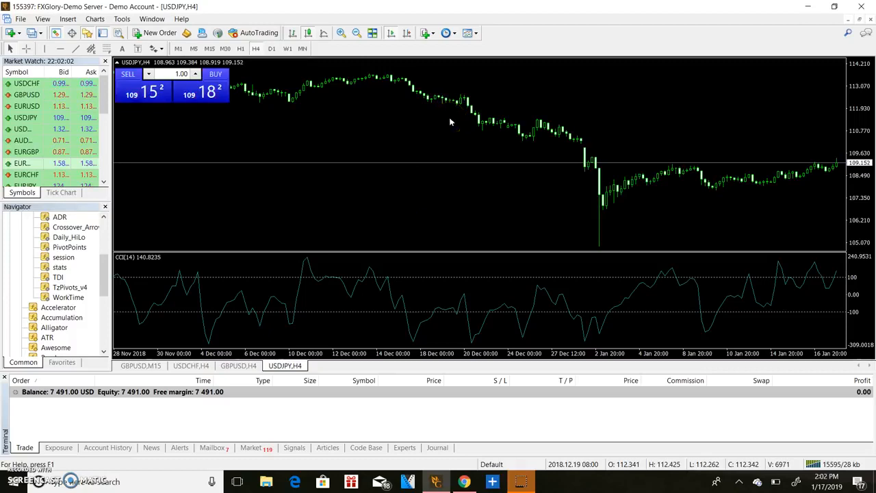
Set the chart's bull candle colour to LawnGreen and bear candle to Red via Properties.
right_click(435, 131)
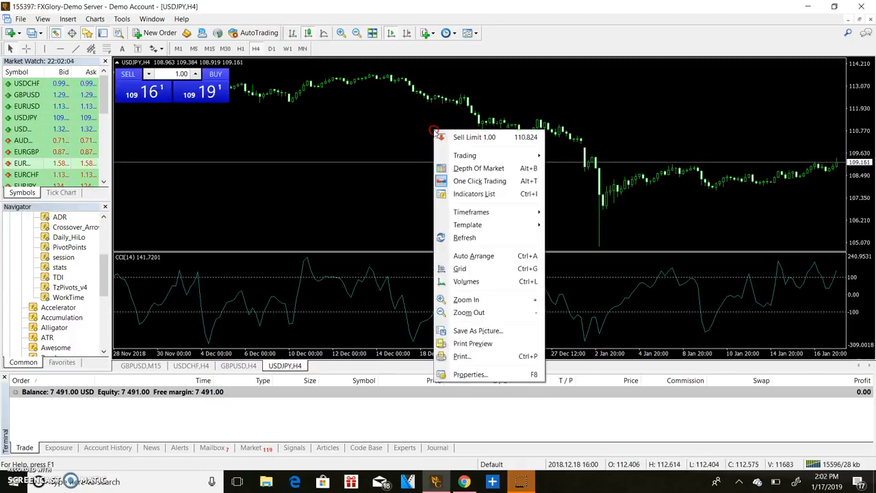
left_click(470, 375)
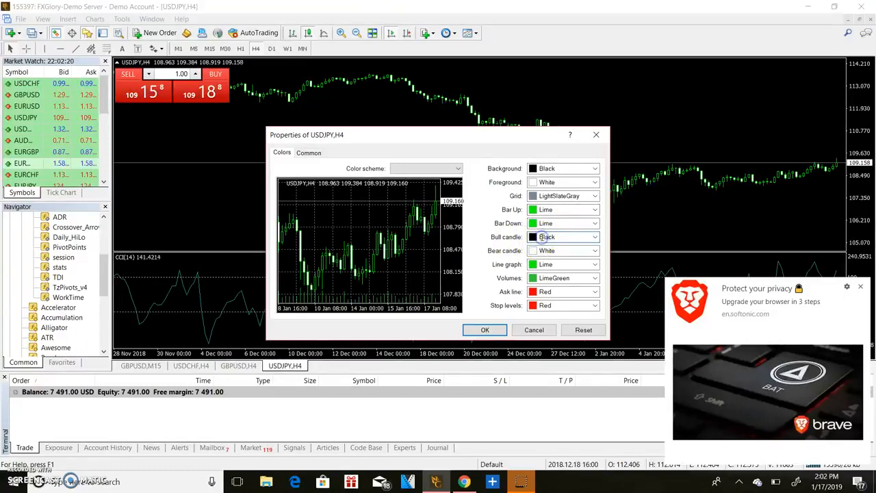
left_click(594, 236)
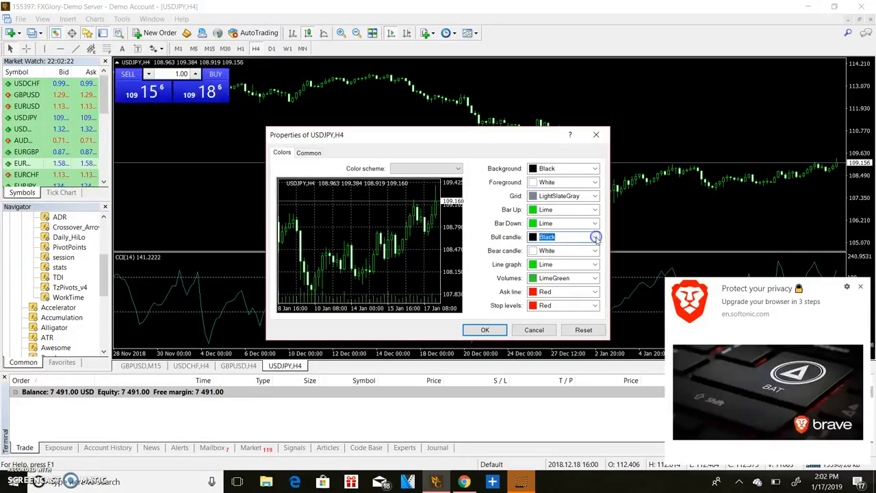
left_click(593, 237)
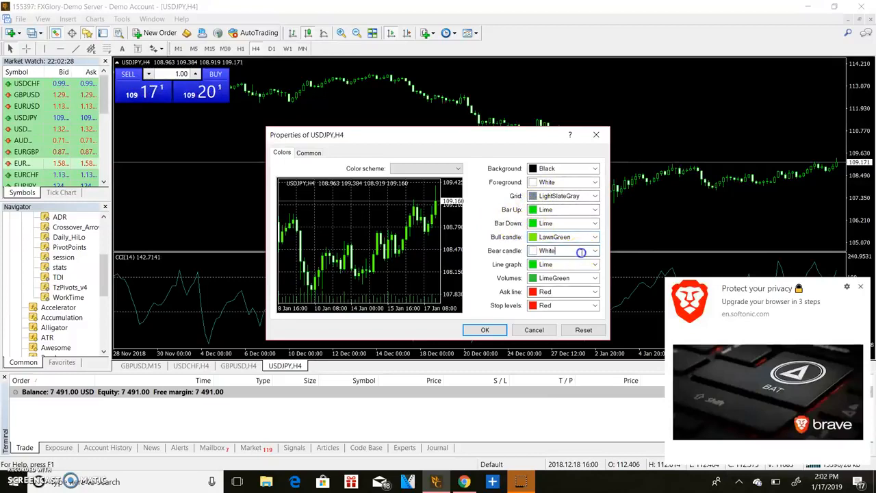
left_click(594, 249)
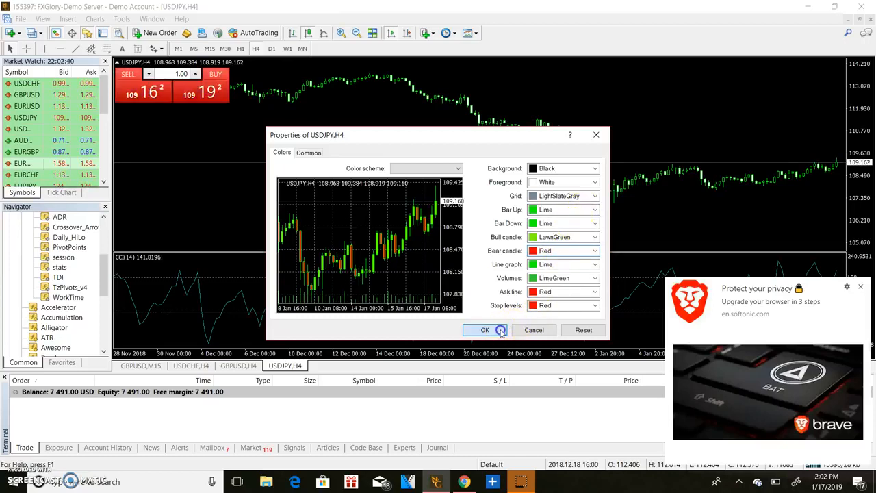
left_click(484, 330)
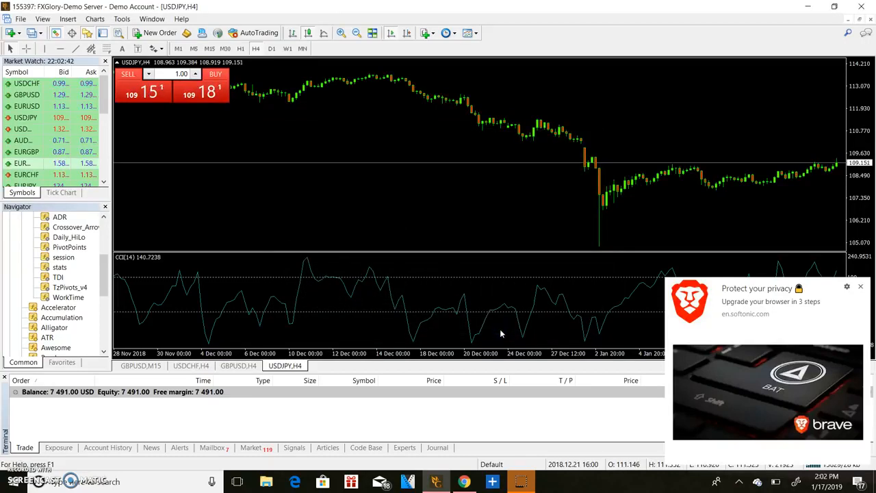
Zoom in twice on the USDJPY H4 candles so they draw larger and fewer.
left_click(345, 33)
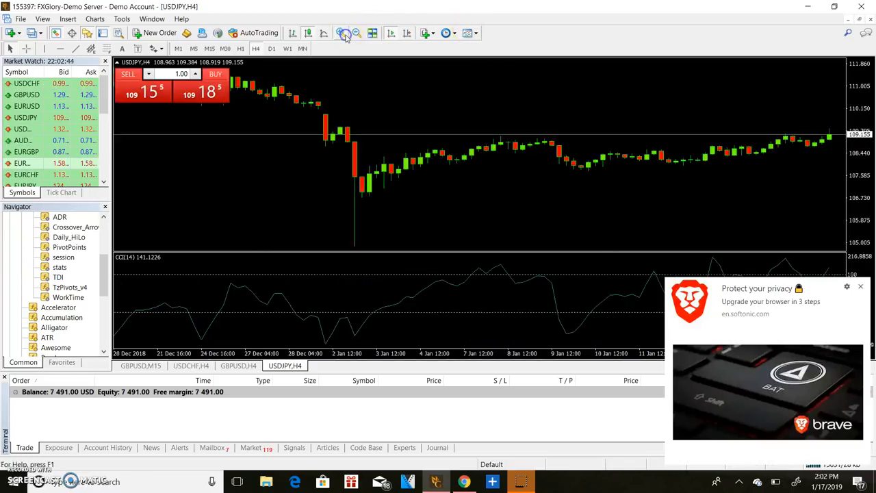
left_click(345, 33)
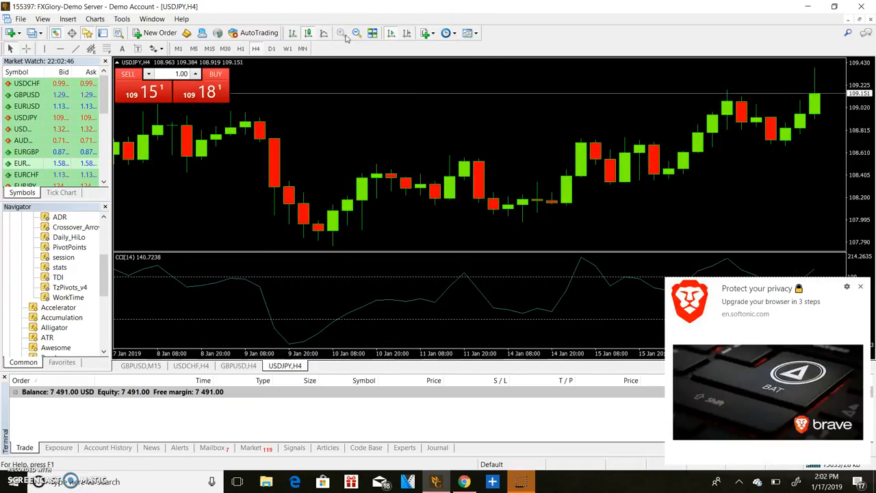
mouse_move(382, 99)
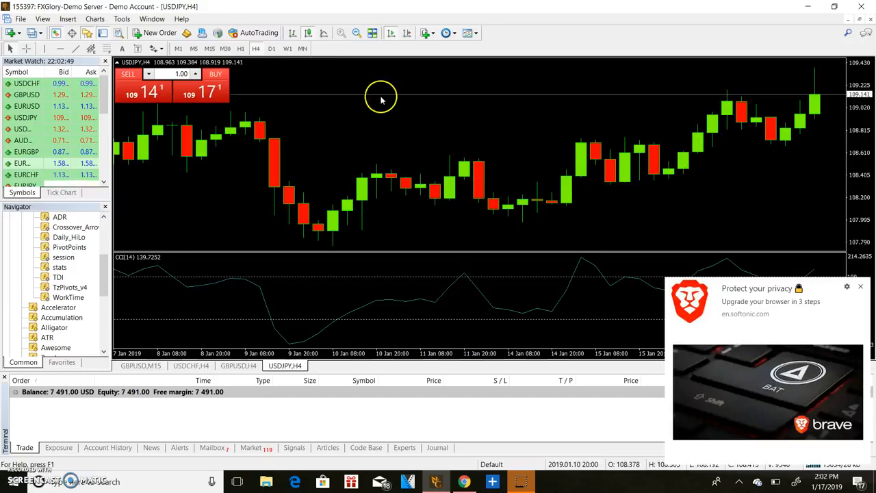
mouse_move(286, 149)
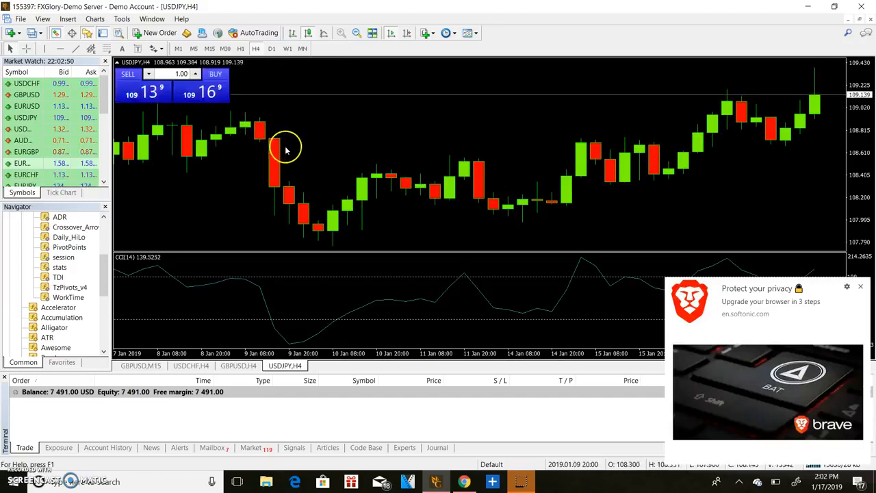
mouse_move(326, 197)
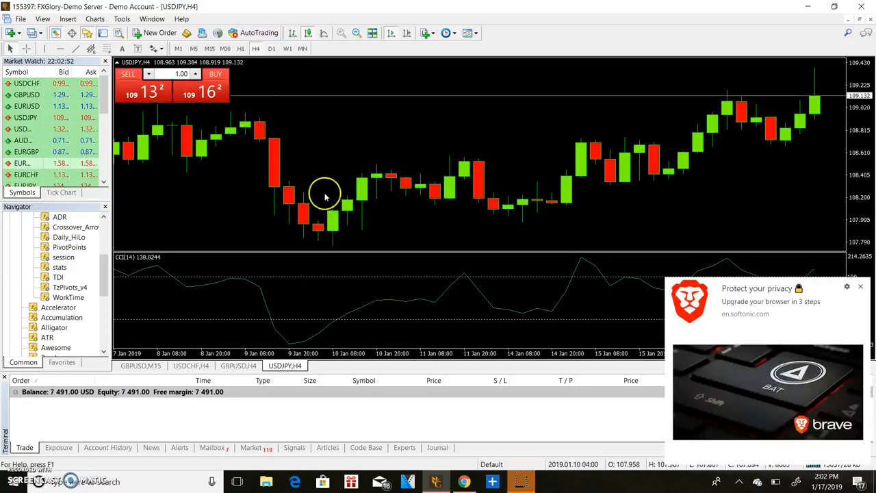
mouse_move(308, 170)
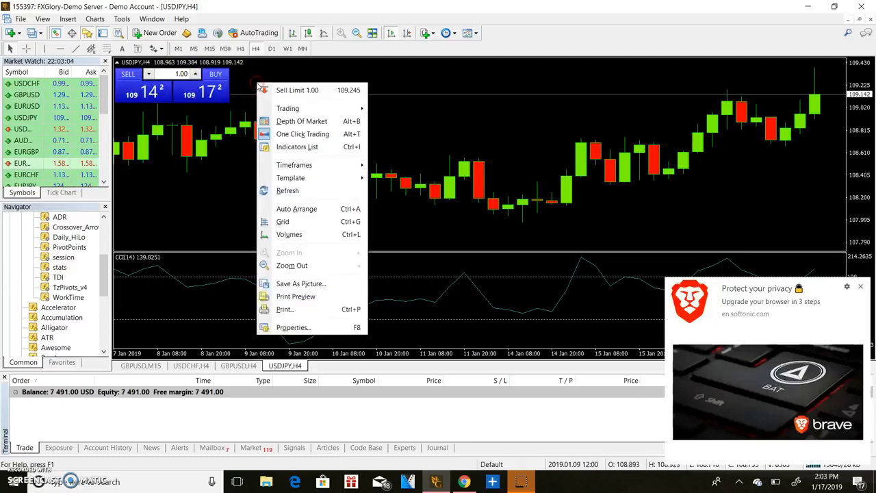
mouse_move(301, 134)
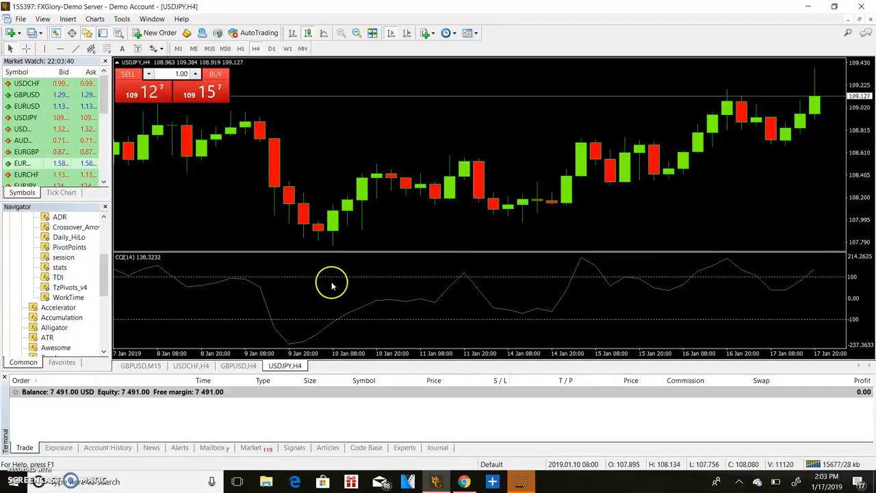
mouse_move(322, 248)
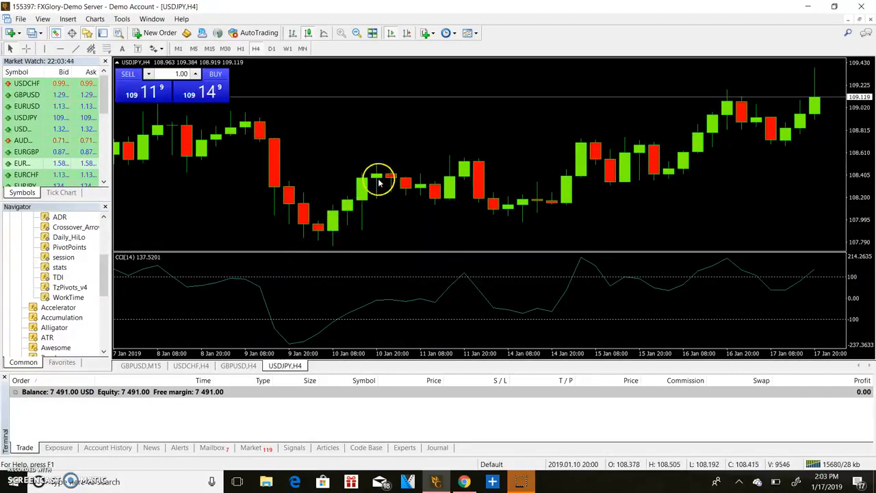
mouse_move(515, 230)
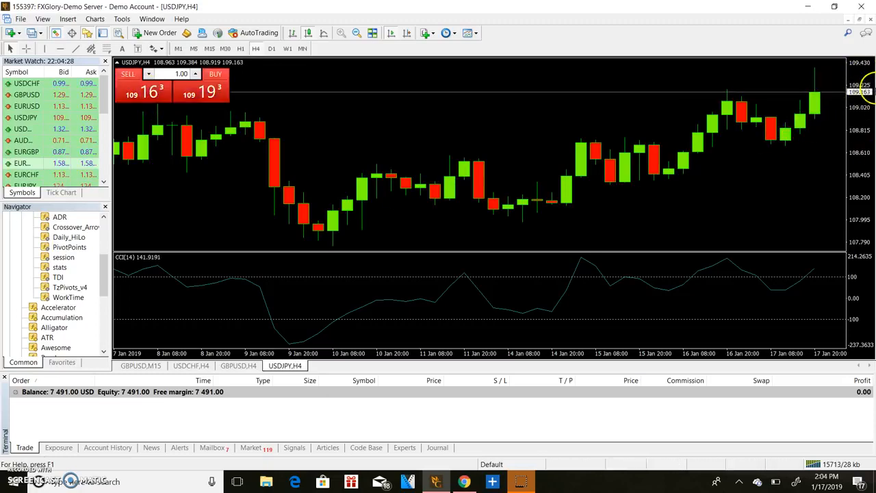
Zoom the USDJPY chart out twice and switch it to the M15 timeframe.
left_click(356, 33)
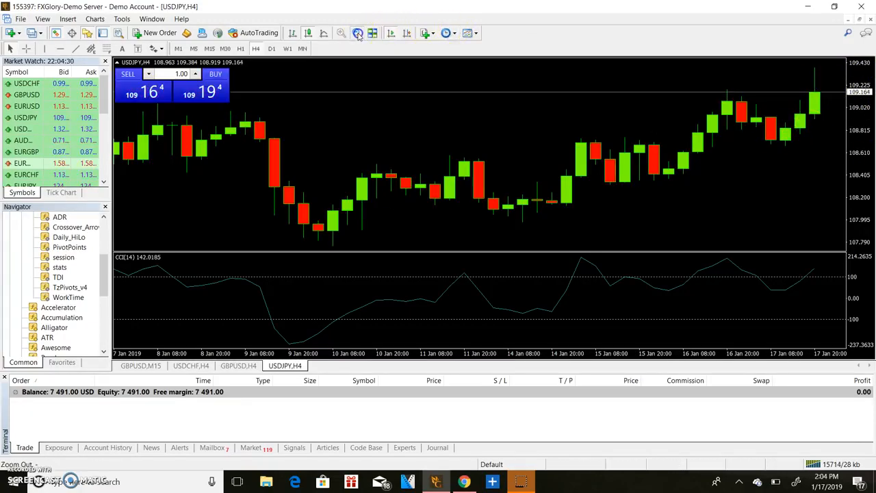
left_click(356, 33)
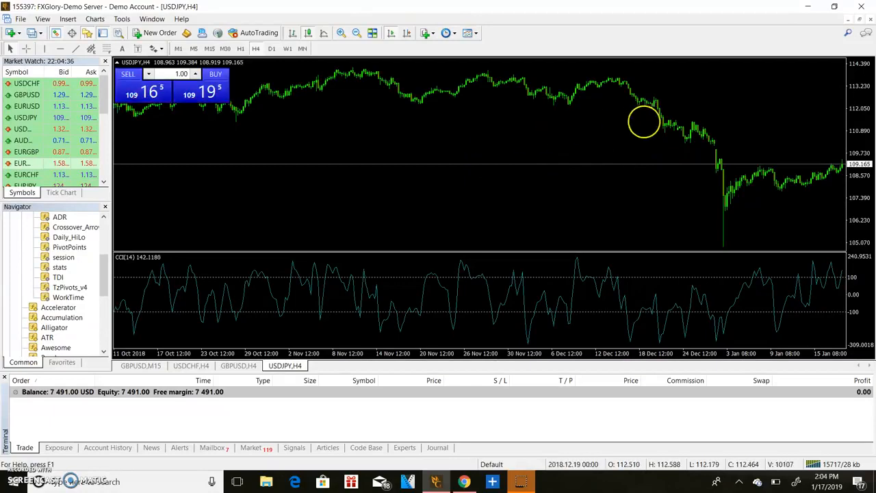
mouse_move(718, 189)
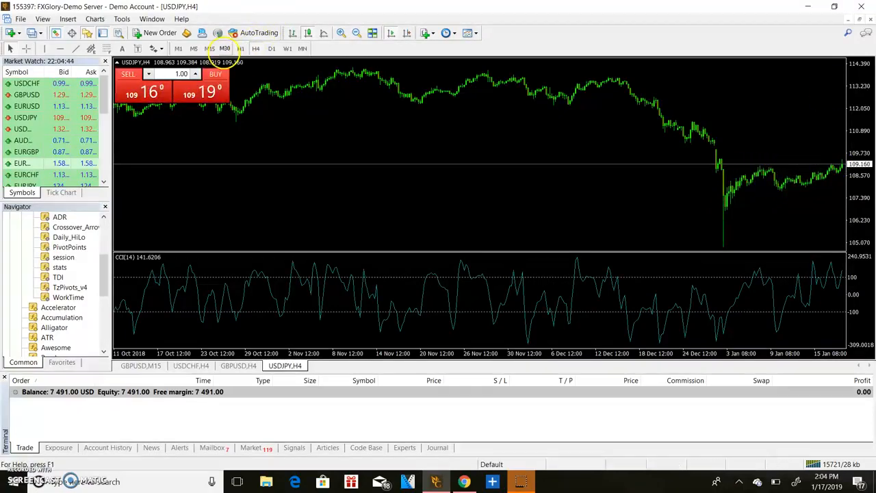
left_click(209, 48)
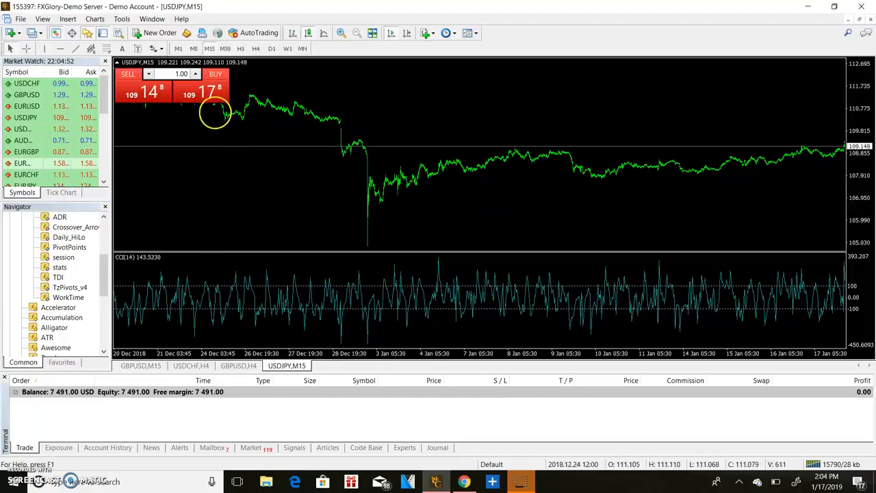
mouse_move(388, 178)
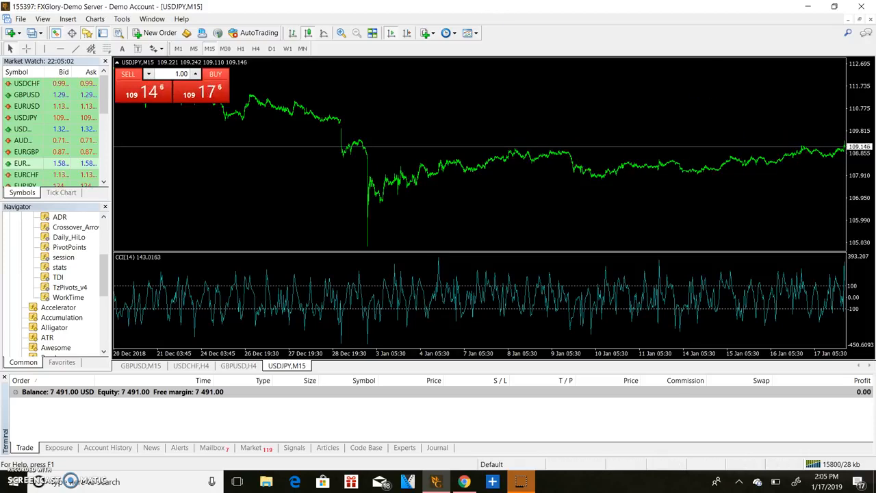
Zoom in on the USDJPY M15 chart to show individual 16–17 January candlesticks.
left_click(341, 33)
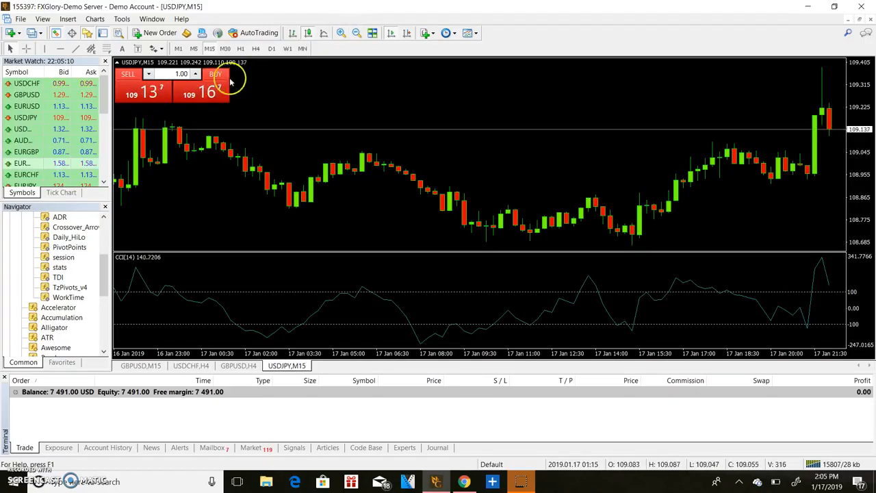
mouse_move(388, 197)
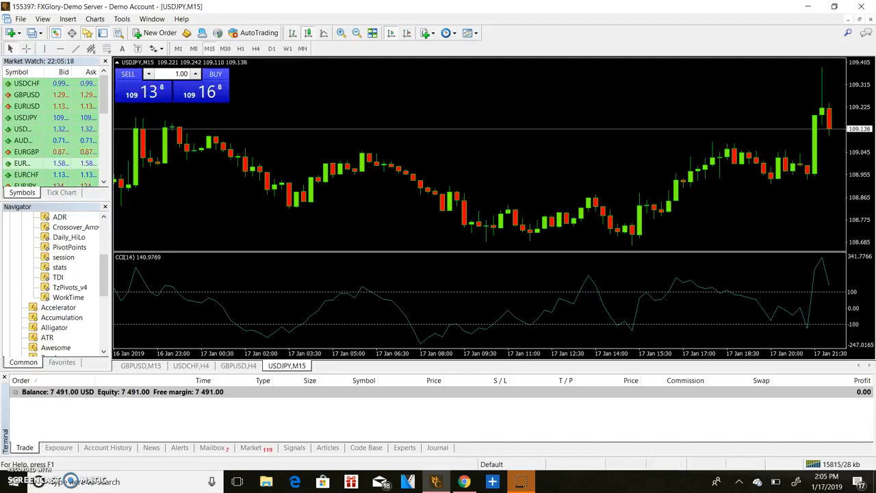
Tile all open charts, then maximize the GBPUSD M15 chart to fill the window.
left_click(372, 32)
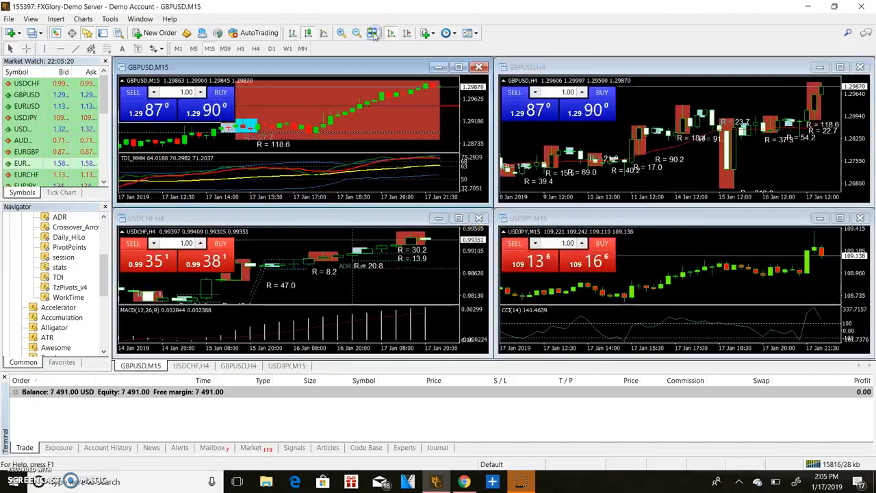
left_click(372, 33)
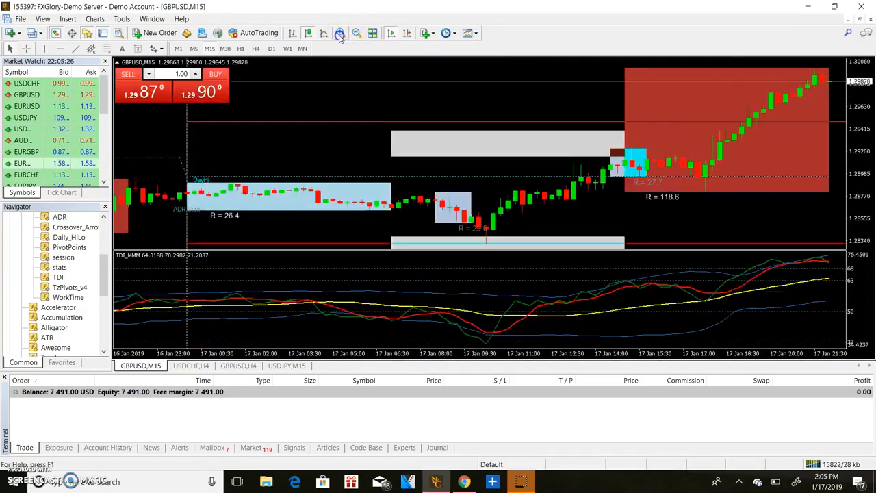
mouse_move(586, 263)
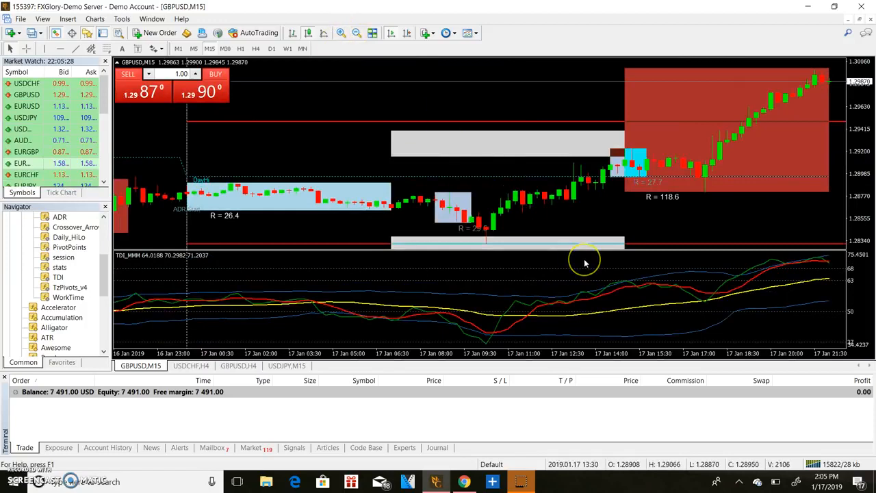
mouse_move(400, 252)
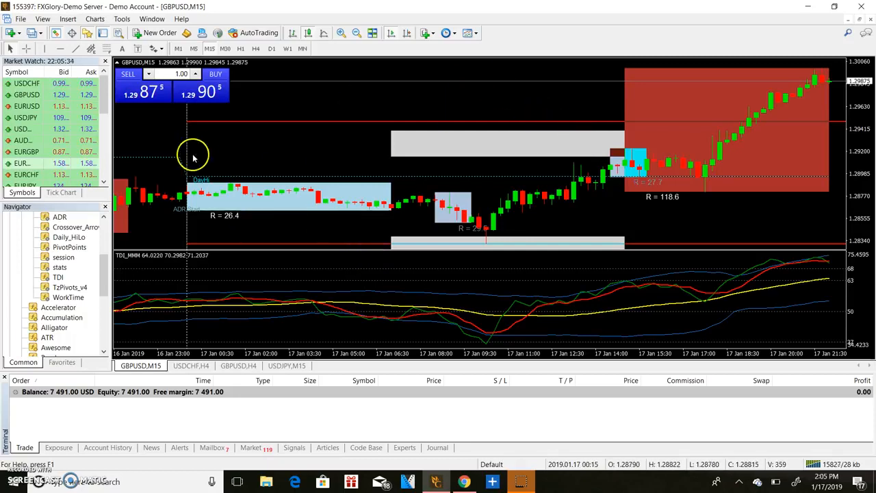
mouse_move(463, 133)
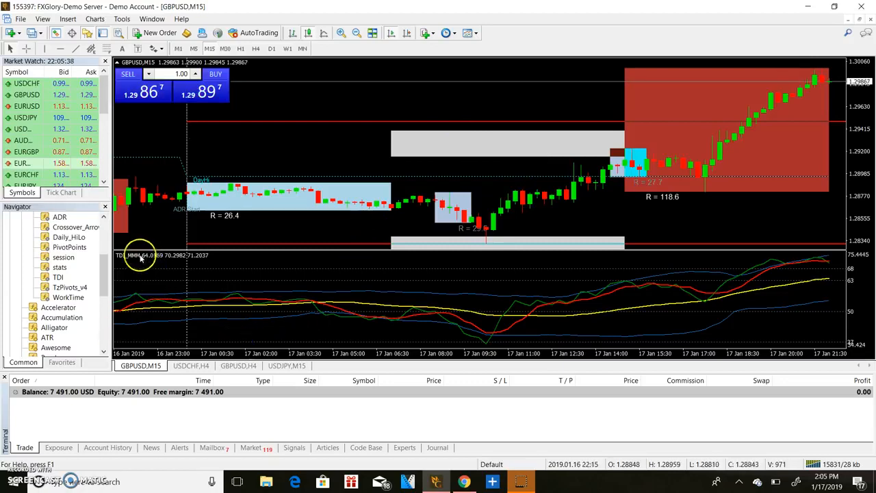
mouse_move(472, 345)
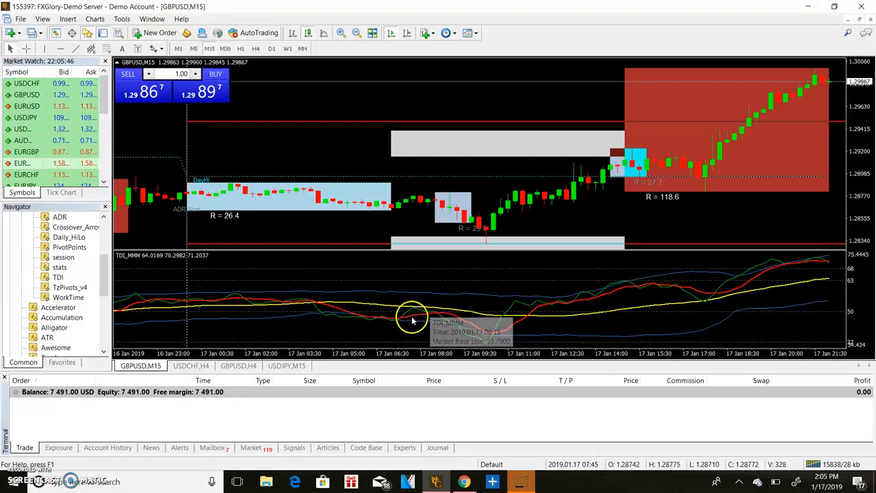
mouse_move(468, 336)
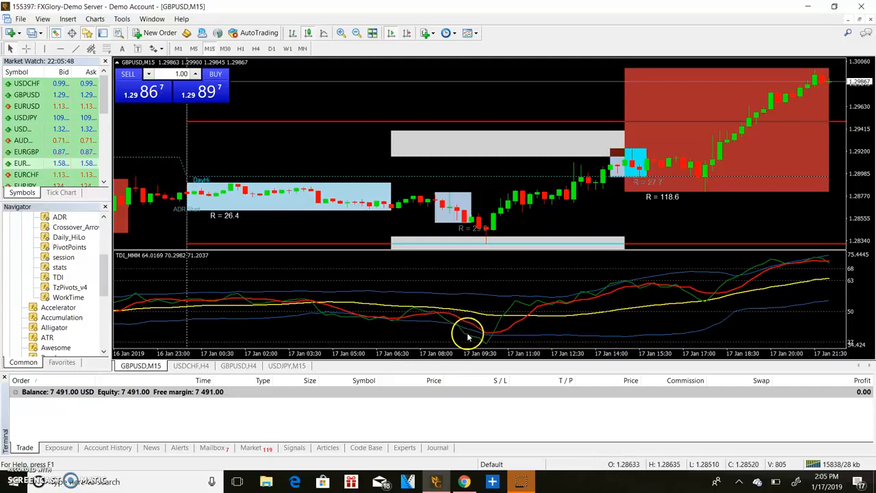
mouse_move(485, 342)
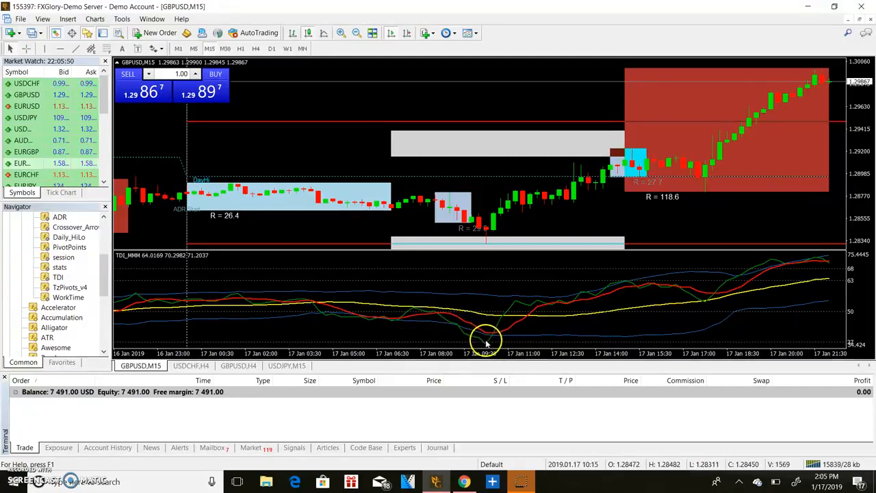
mouse_move(491, 320)
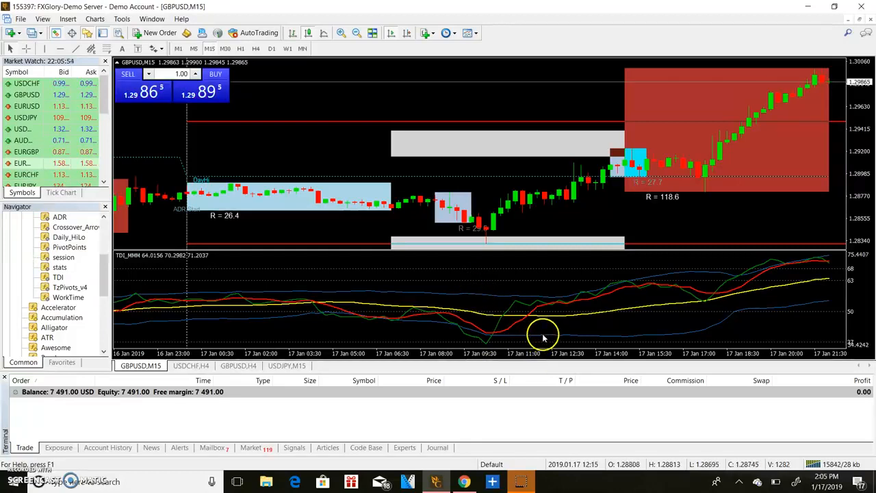
mouse_move(455, 304)
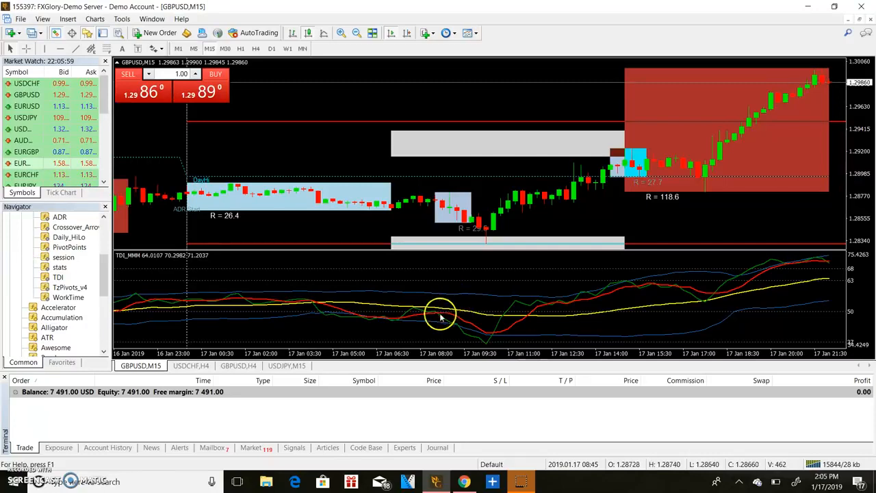
mouse_move(441, 315)
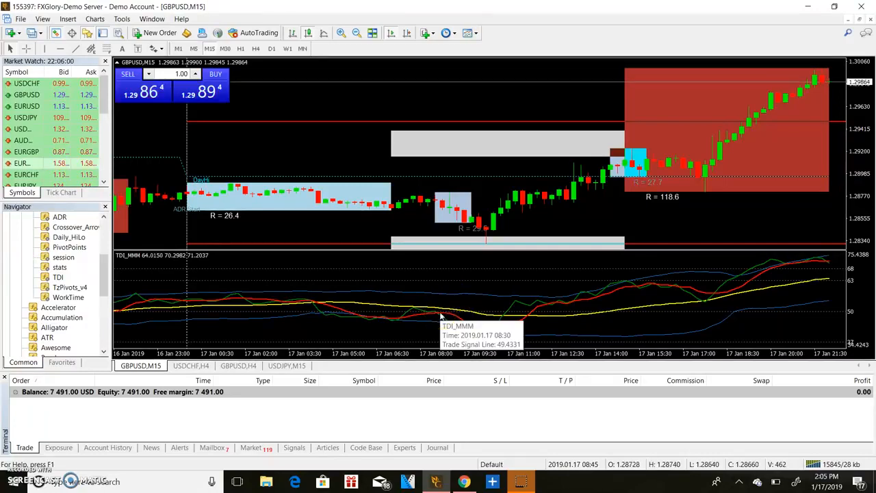
mouse_move(382, 245)
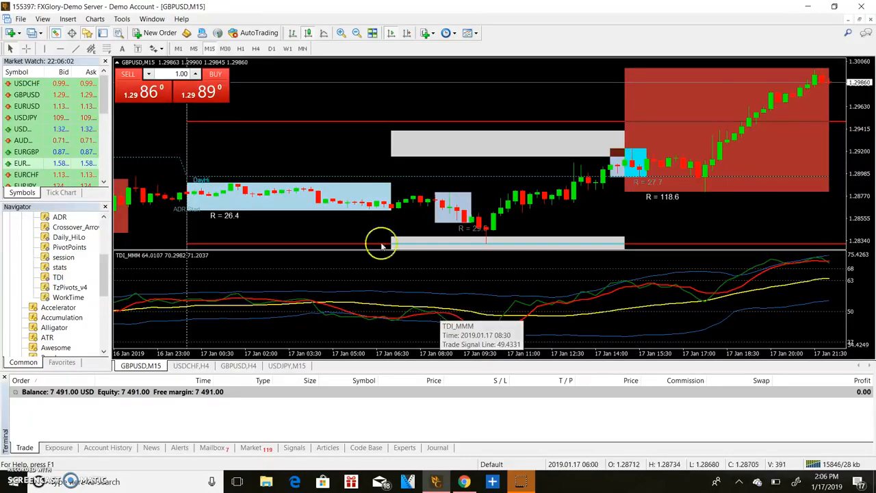
mouse_move(243, 306)
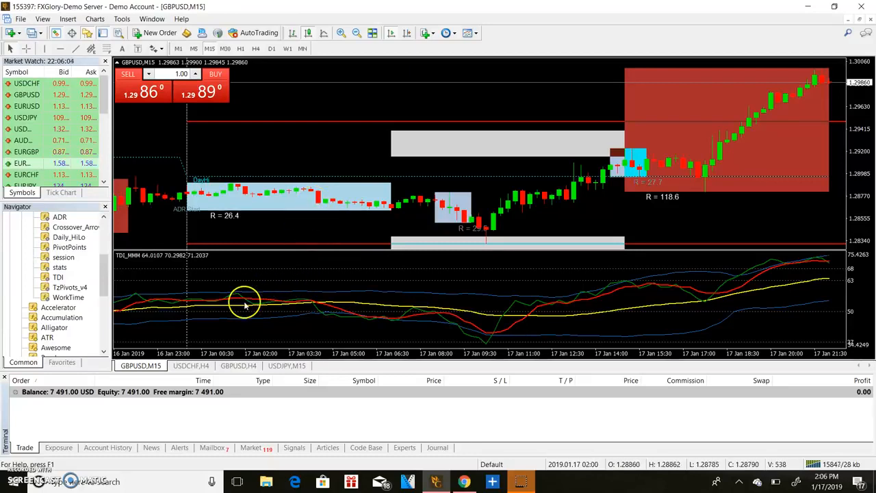
mouse_move(226, 328)
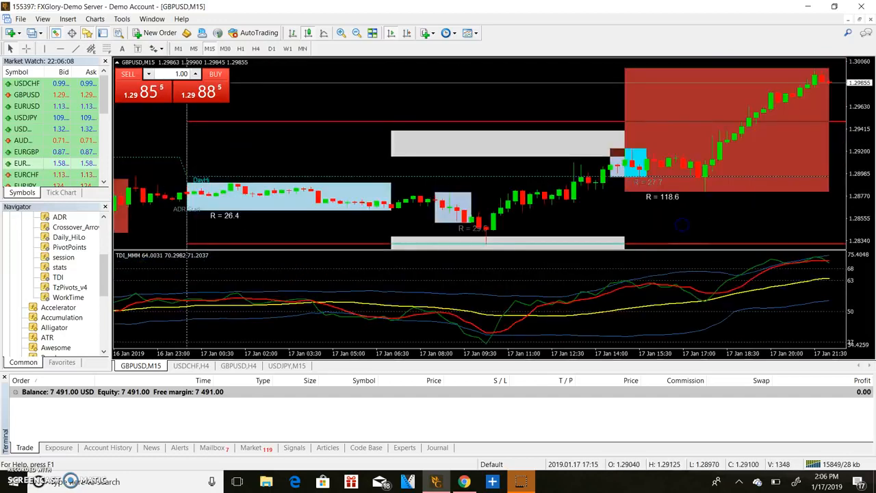
Zoom out the GBPUSD M15 chart to reach the 10–11 January sessions.
left_click(355, 32)
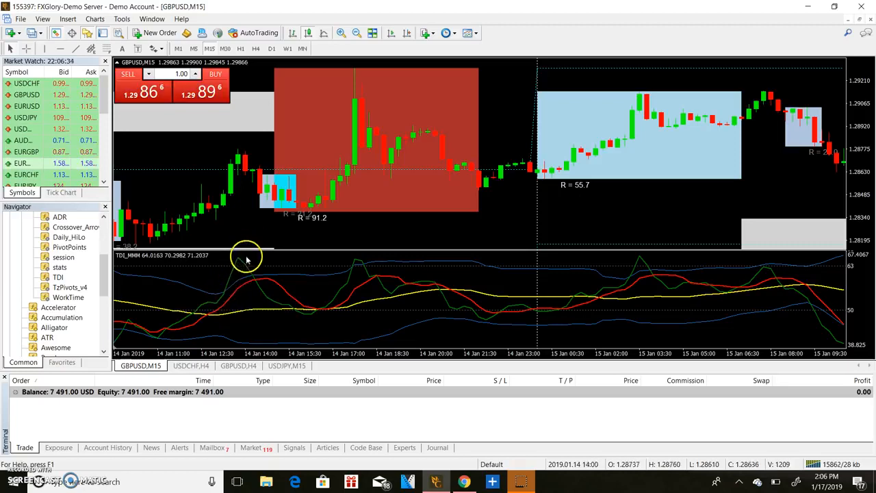
mouse_move(231, 281)
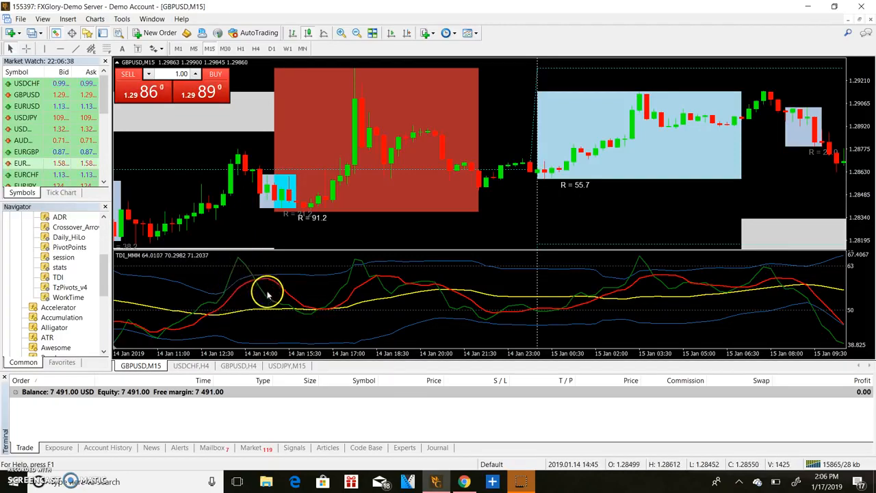
mouse_move(240, 265)
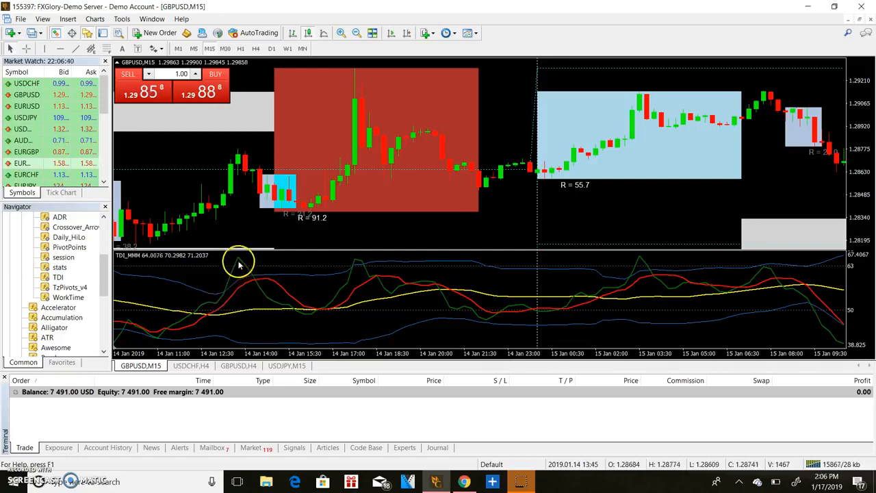
mouse_move(233, 291)
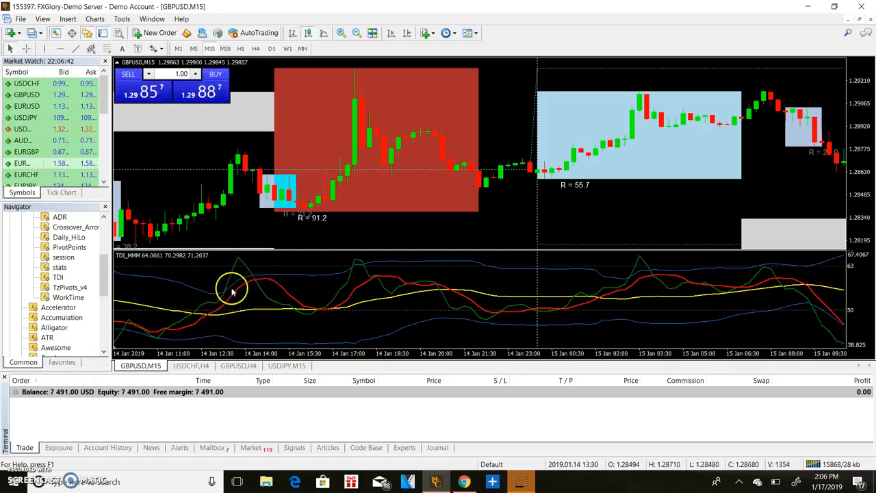
mouse_move(210, 279)
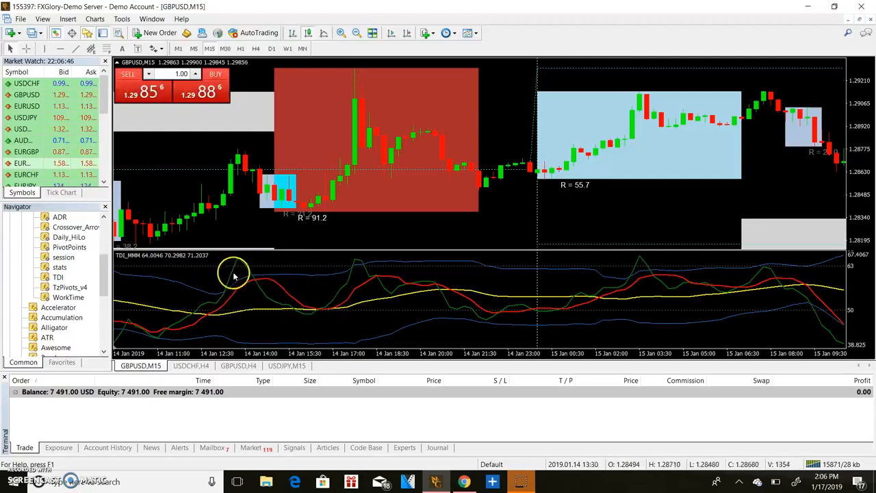
mouse_move(239, 249)
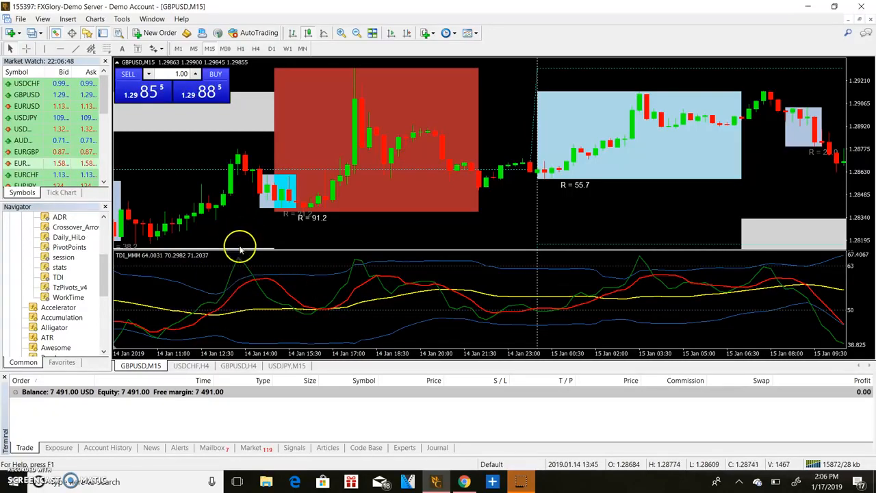
mouse_move(249, 269)
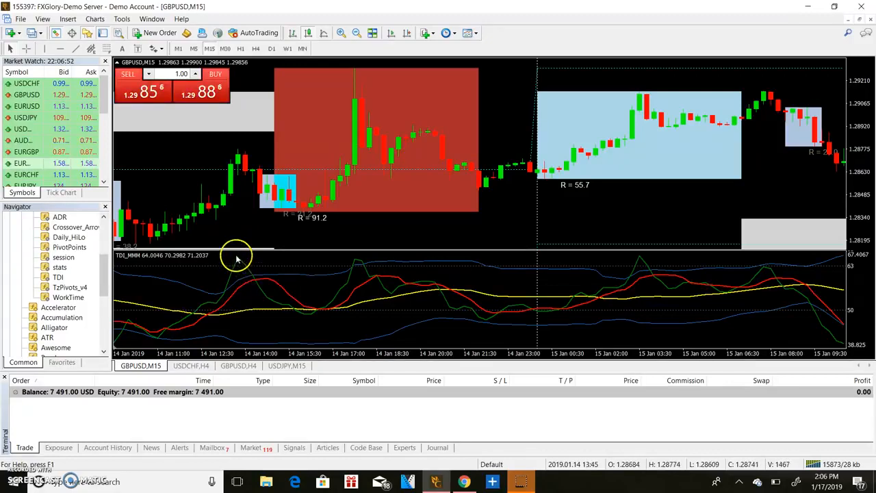
mouse_move(298, 309)
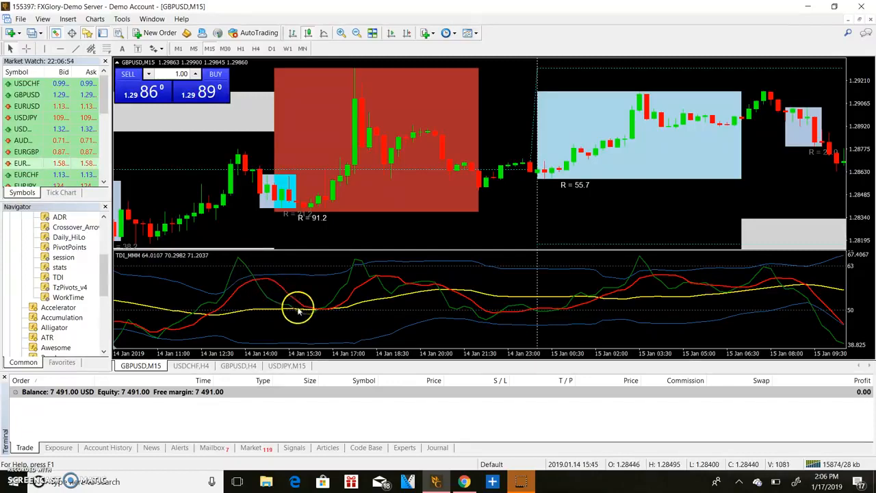
mouse_move(691, 208)
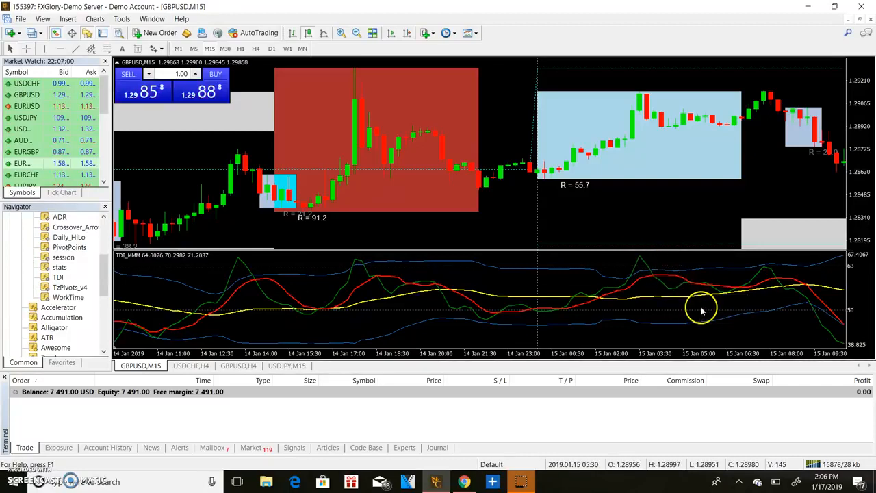
mouse_move(350, 265)
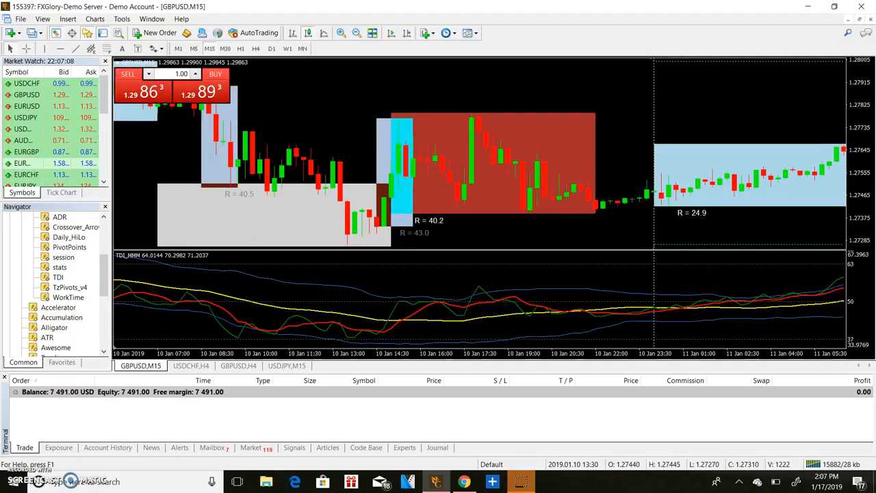
mouse_move(479, 290)
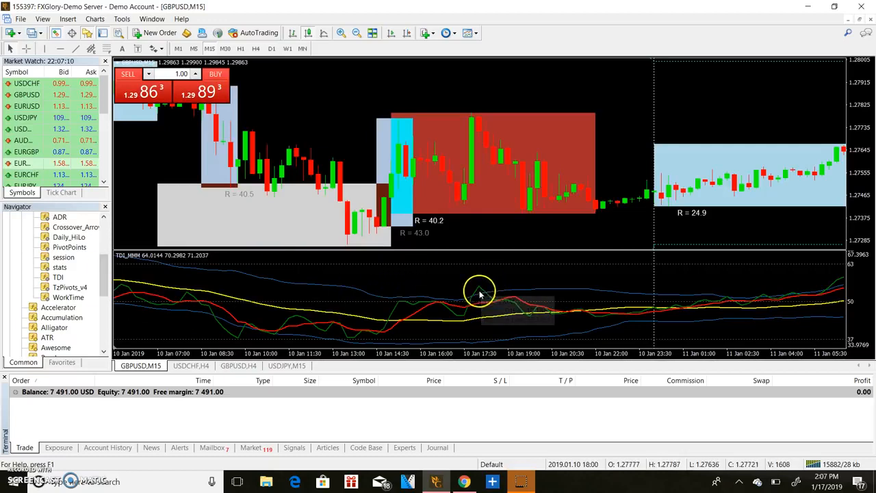
mouse_move(532, 315)
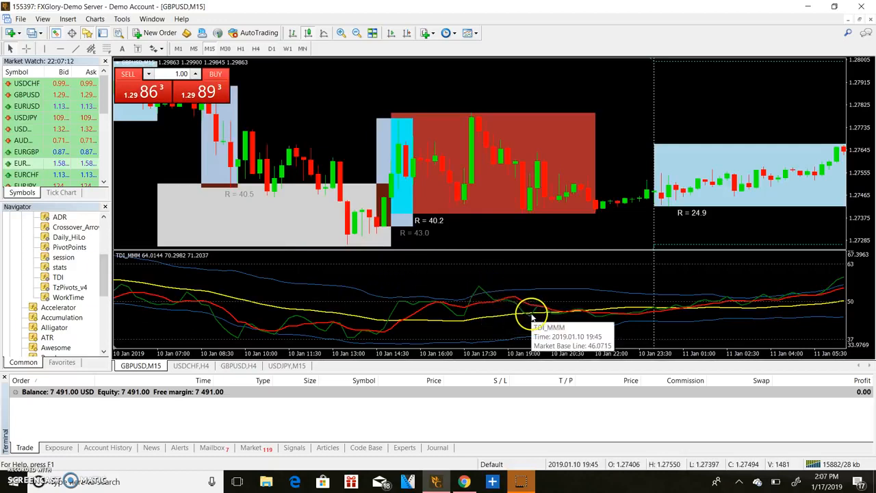
Scroll the GBPUSD chart back through 9–10 January, then forward to 11–14 January.
scroll("left", 3)
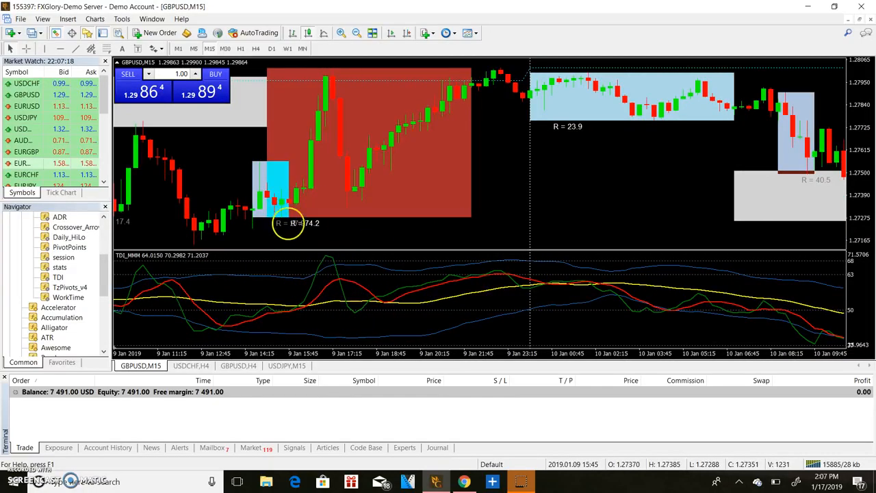
mouse_move(235, 239)
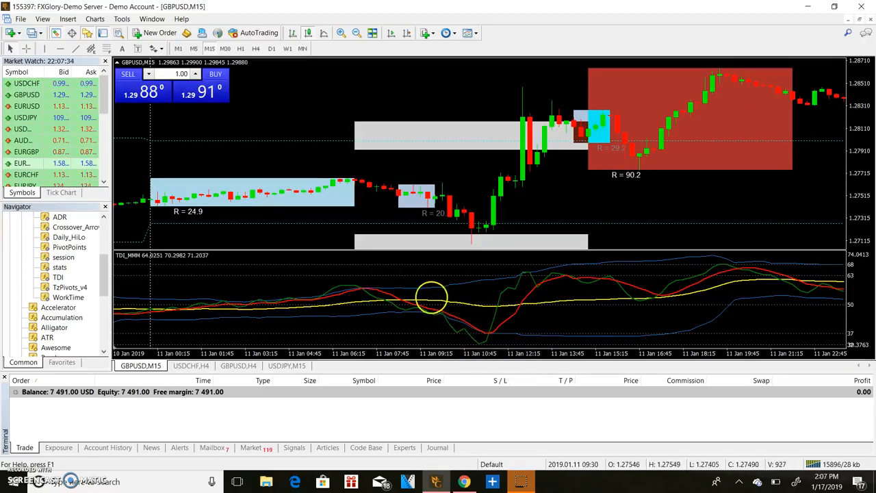
mouse_move(486, 343)
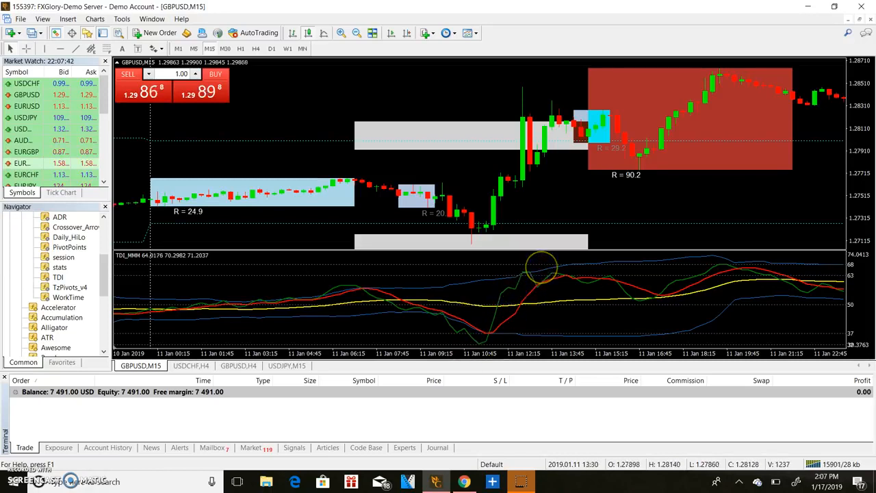
scroll("right", 3)
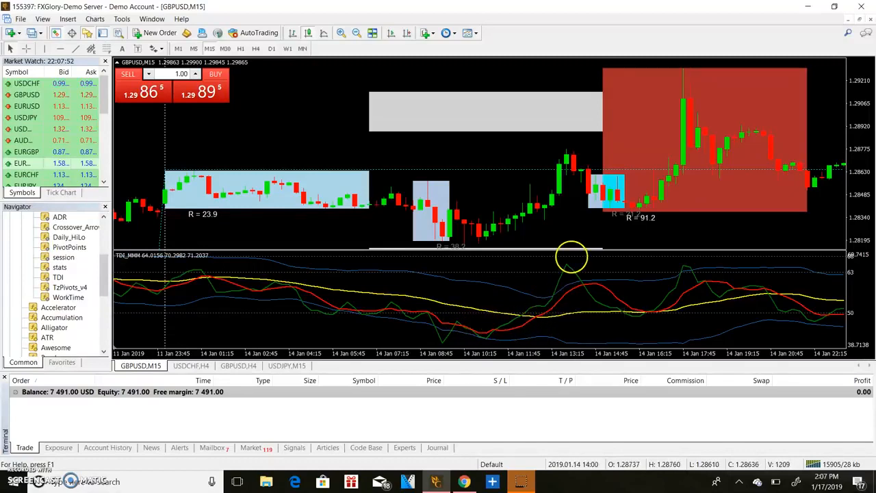
mouse_move(566, 266)
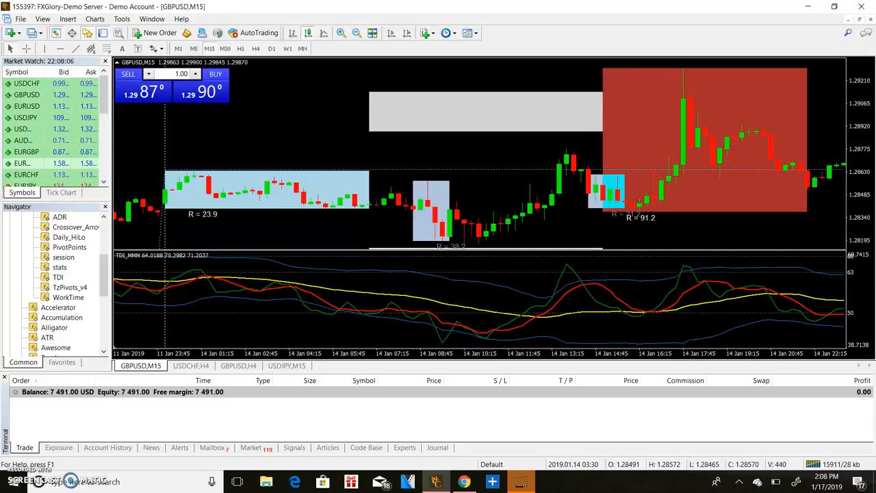
Scroll the GBPUSD chart forward to the 14–15 January sessions.
scroll("right", 3)
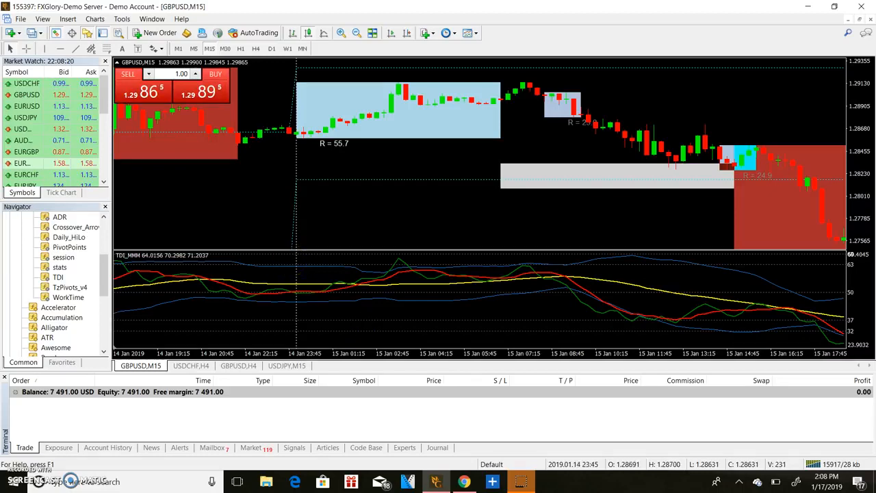
mouse_move(170, 219)
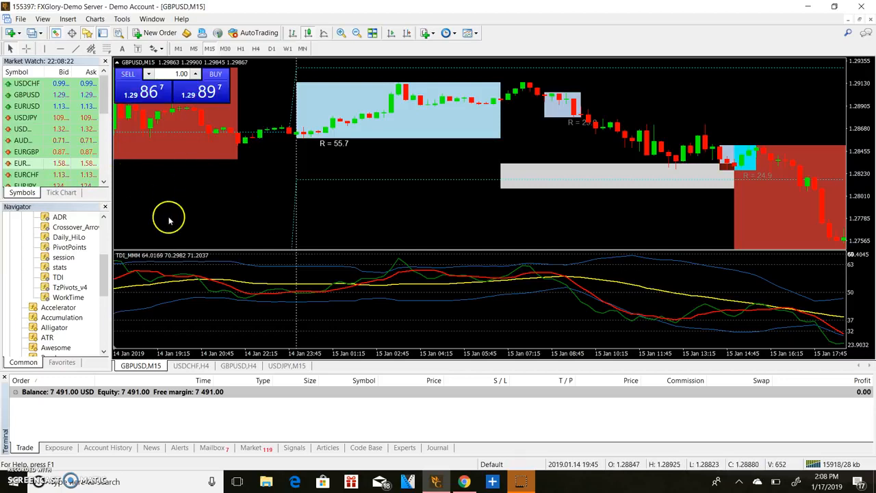
mouse_move(172, 233)
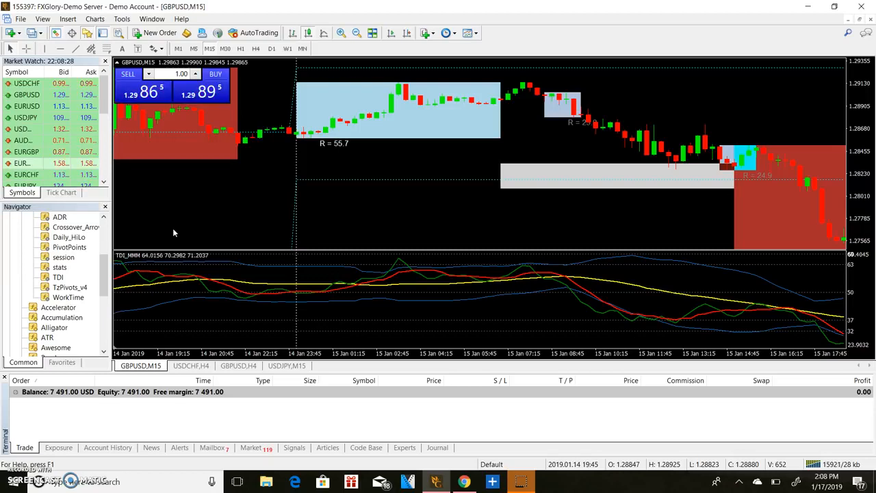
Zoom the GBPUSD chart out and scroll back so 10–16 January session boxes show at once.
left_click(356, 33)
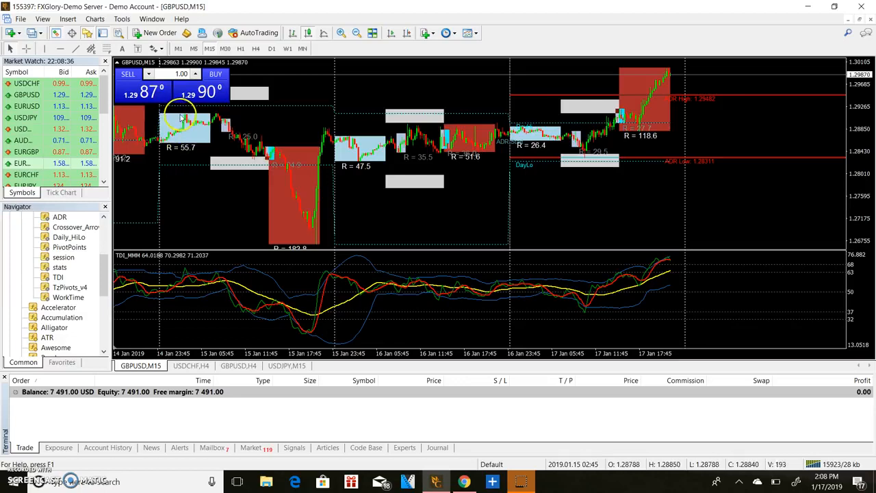
mouse_move(239, 130)
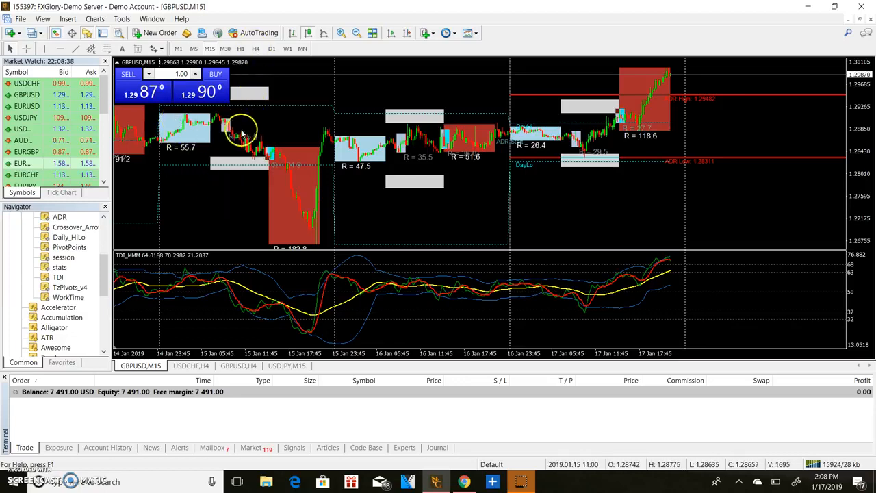
mouse_move(252, 65)
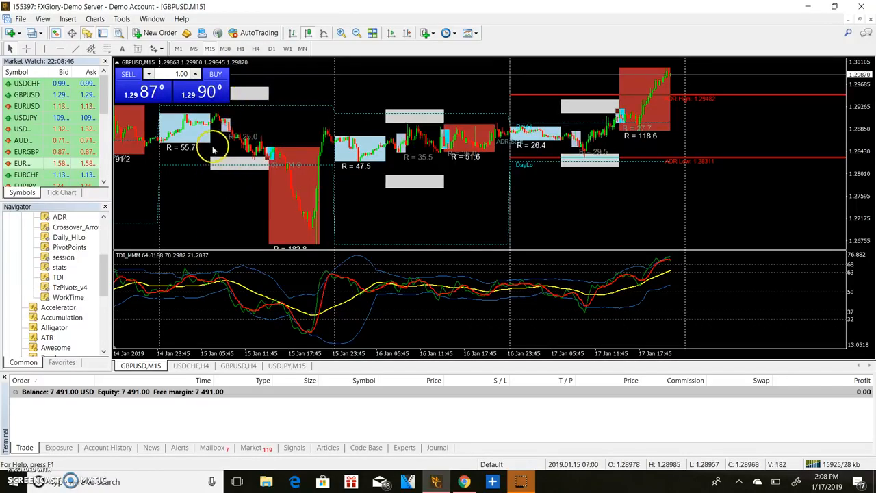
mouse_move(255, 173)
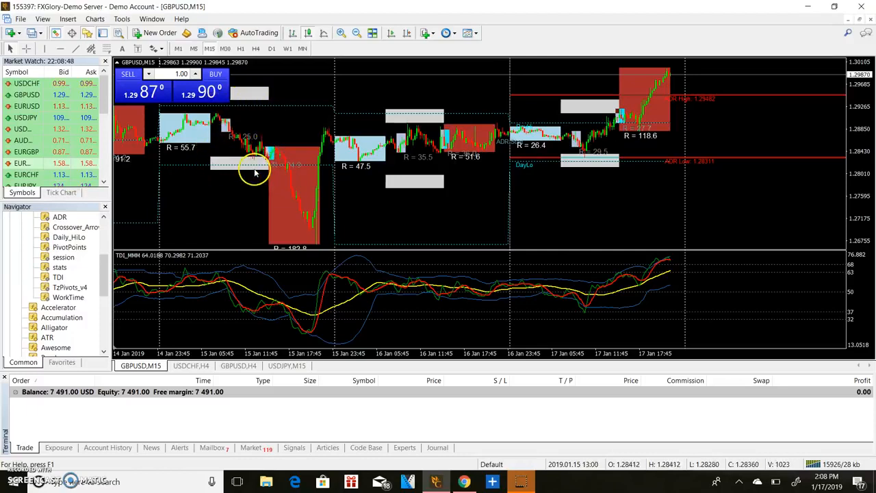
mouse_move(244, 116)
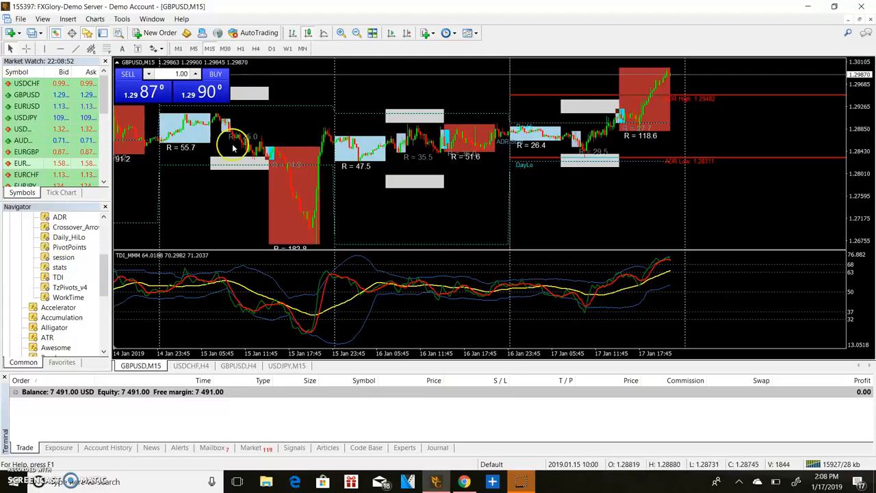
mouse_move(322, 149)
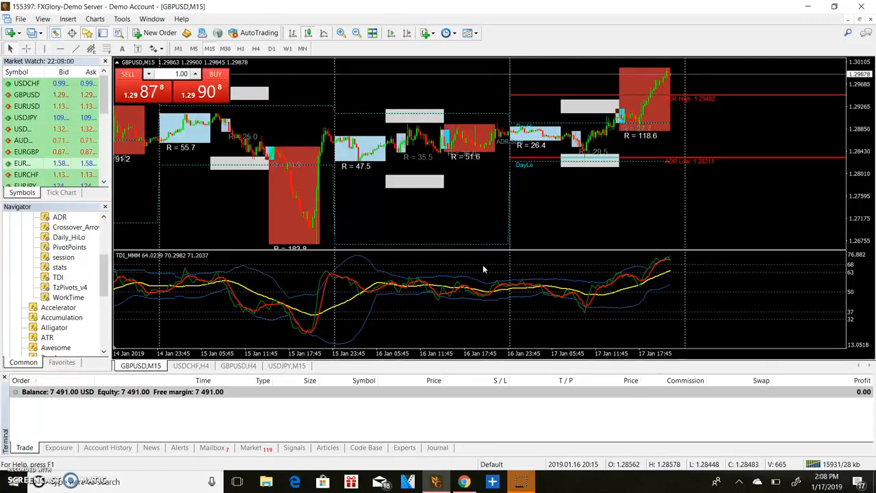
mouse_move(683, 178)
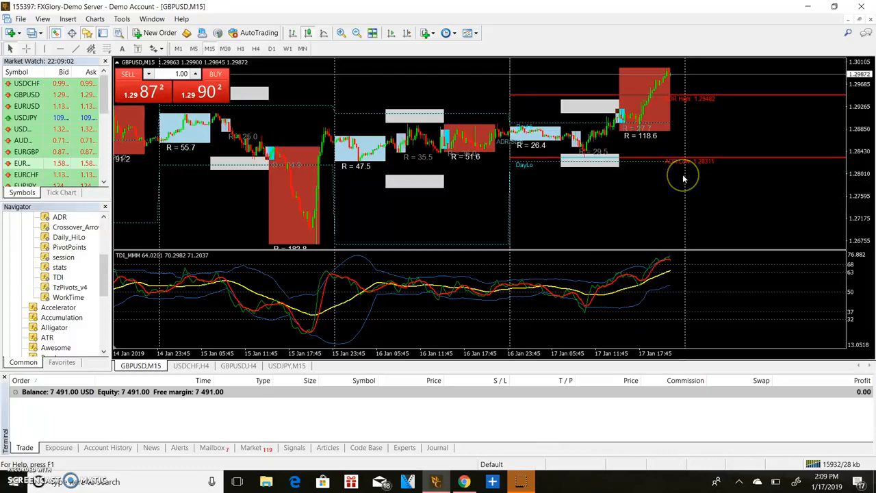
mouse_move(232, 137)
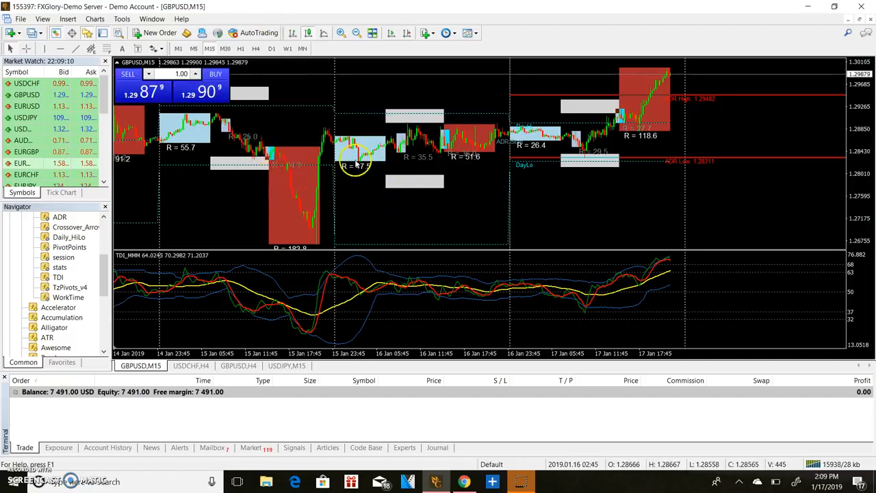
scroll("left", 3)
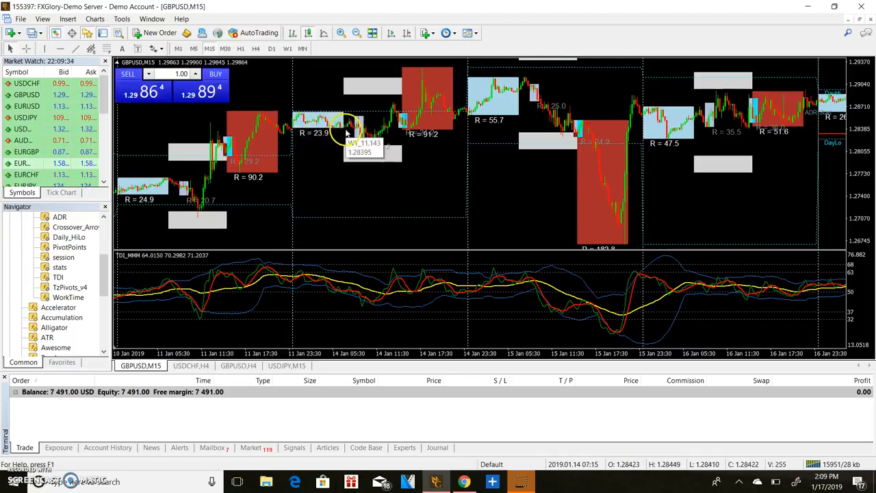
mouse_move(249, 180)
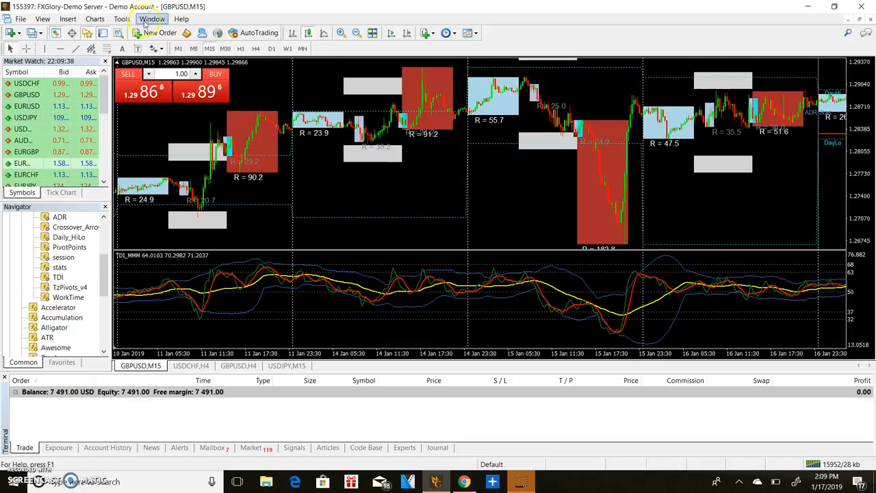
mouse_move(513, 82)
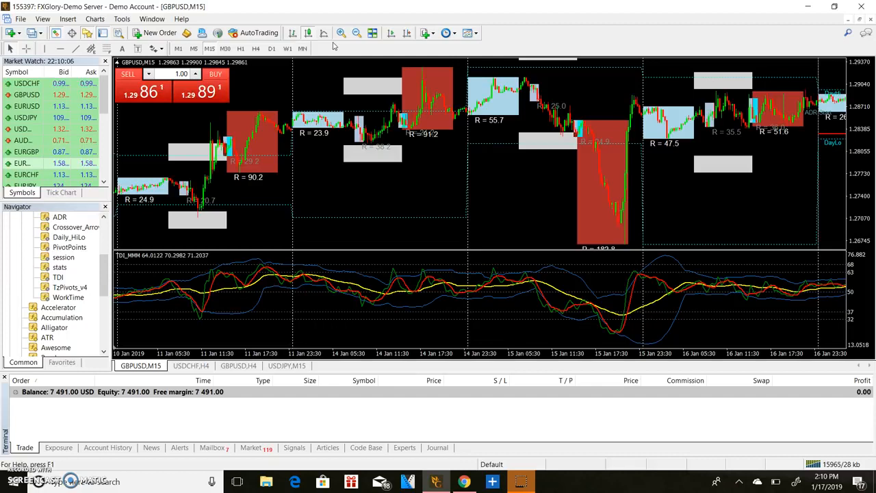
mouse_move(281, 74)
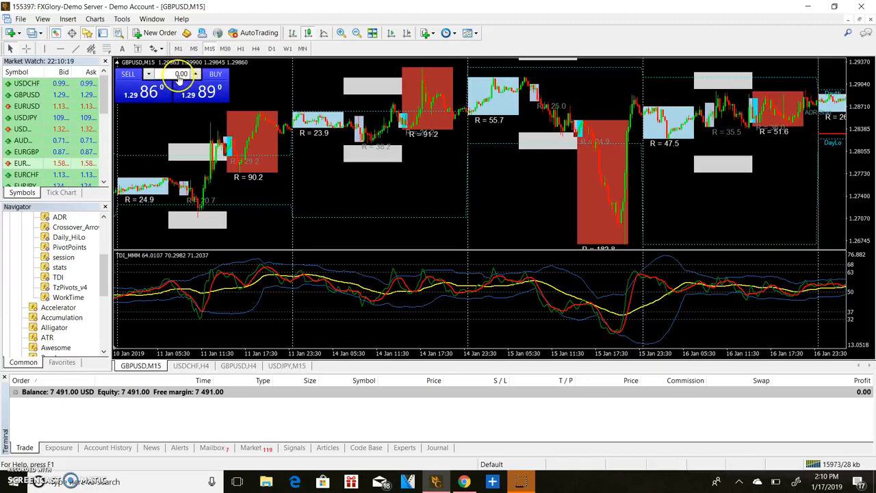
Set the One Click Trading lot size to 0.20.
left_click(194, 72)
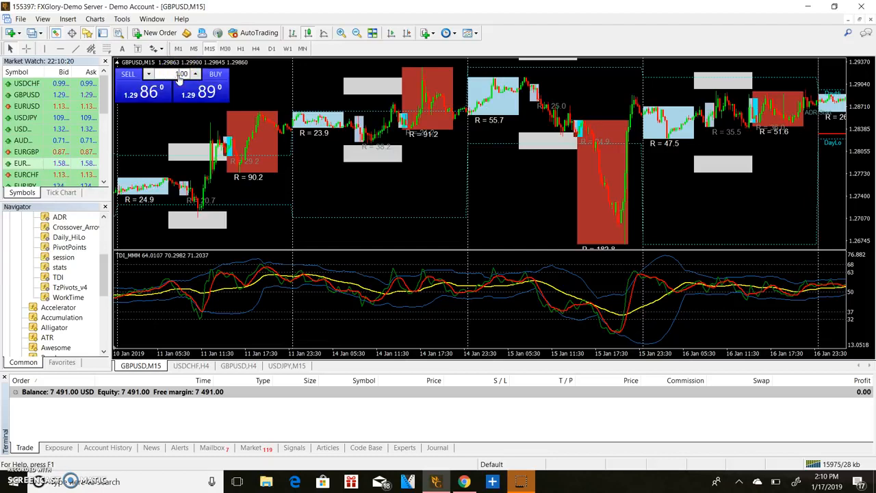
mouse_move(452, 344)
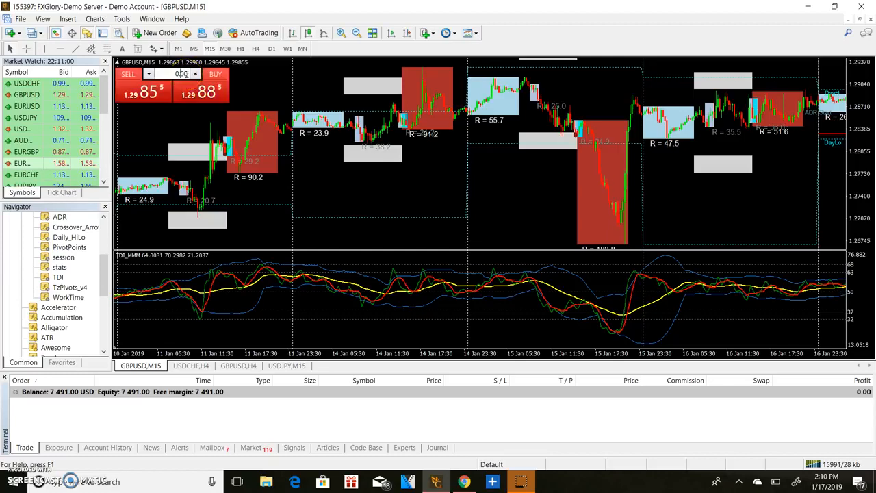
left_click(195, 71)
type("0.2")
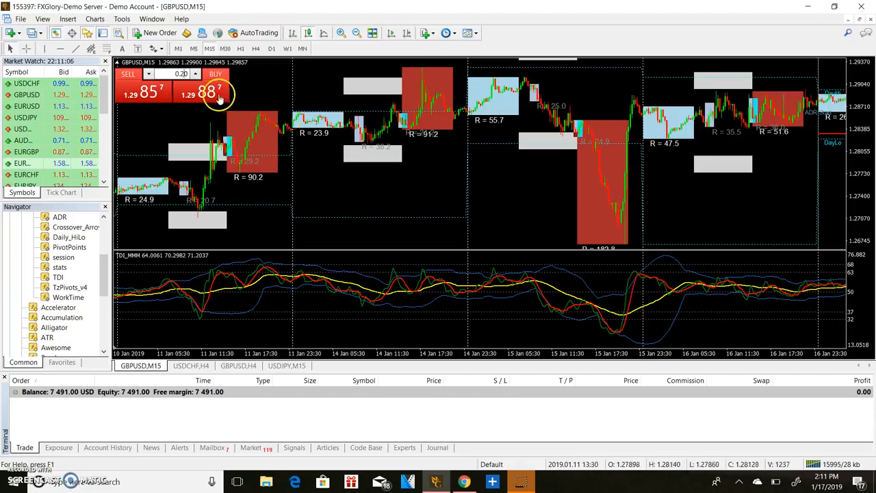
mouse_move(527, 82)
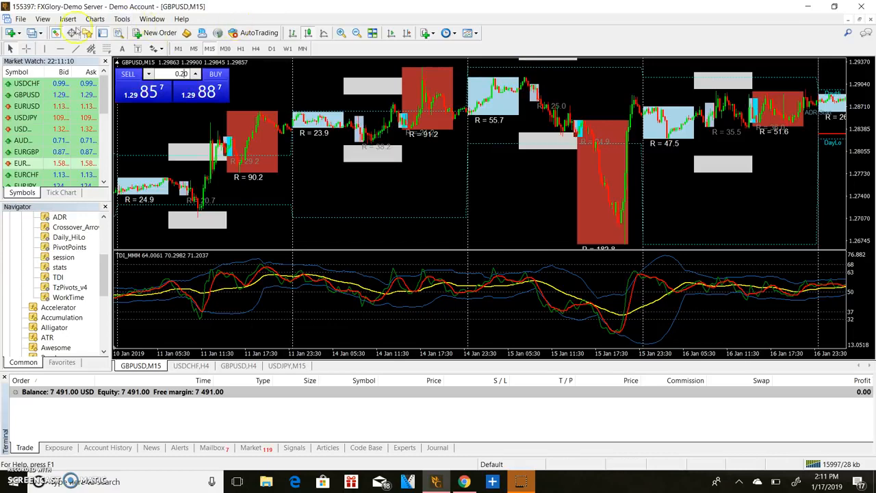
mouse_move(490, 58)
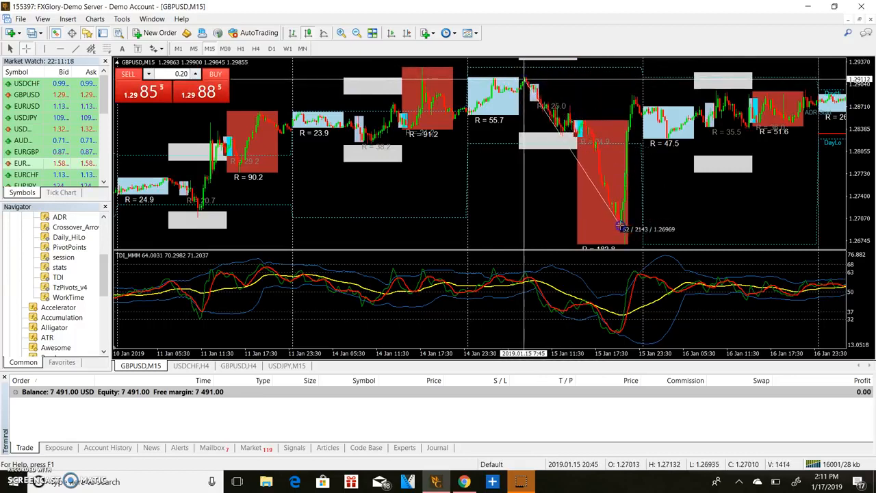
mouse_move(621, 227)
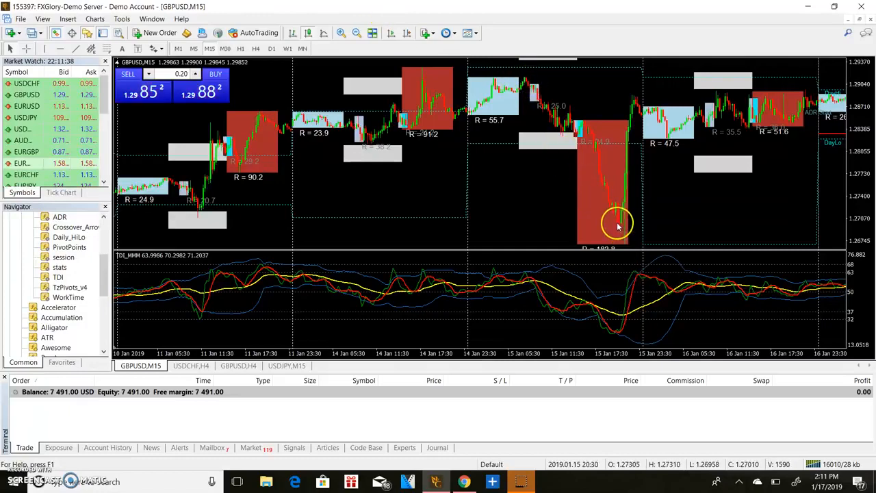
mouse_move(619, 224)
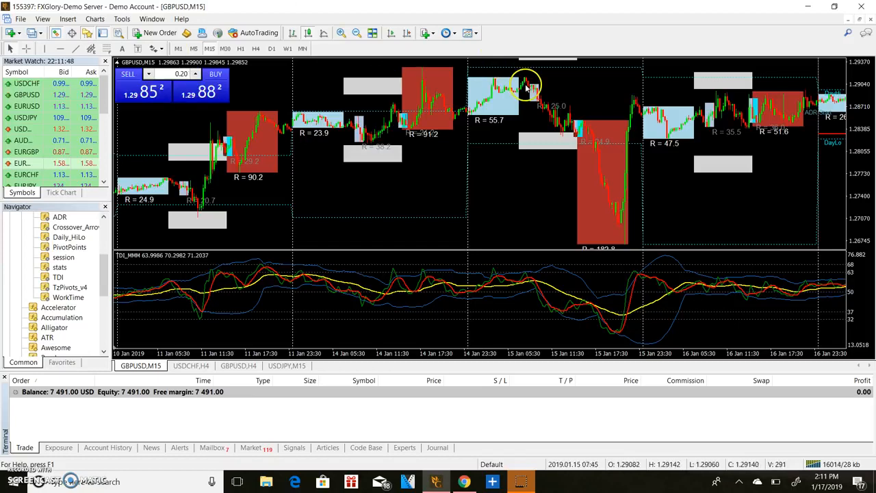
mouse_move(509, 65)
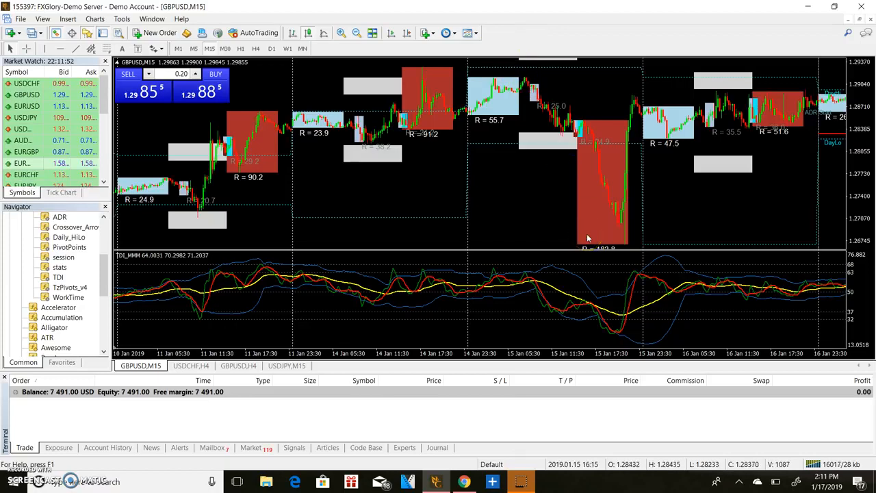
mouse_move(310, 321)
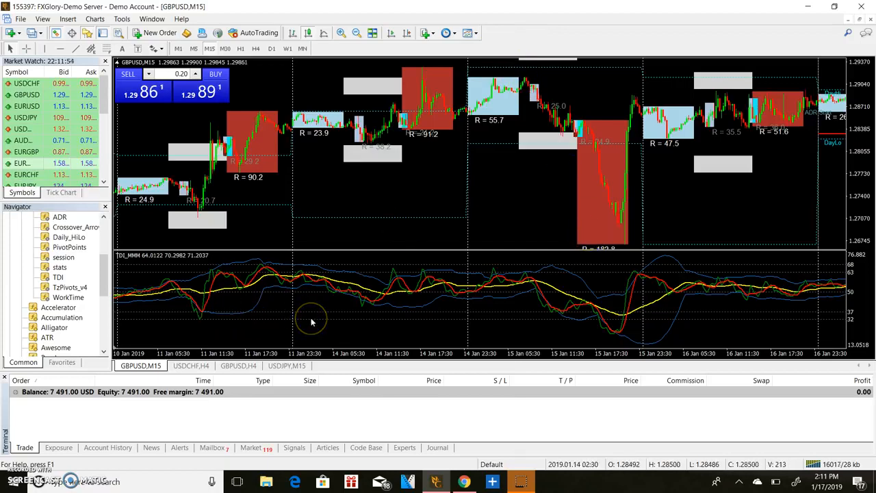
mouse_move(335, 409)
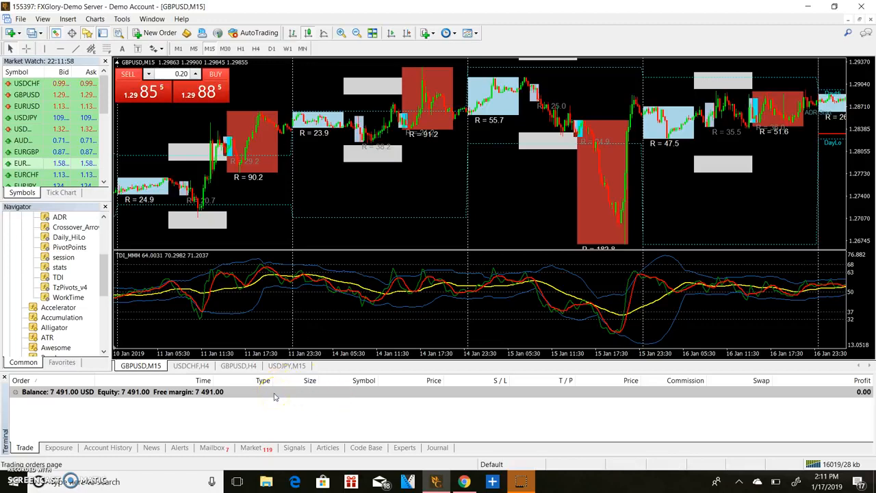
mouse_move(664, 359)
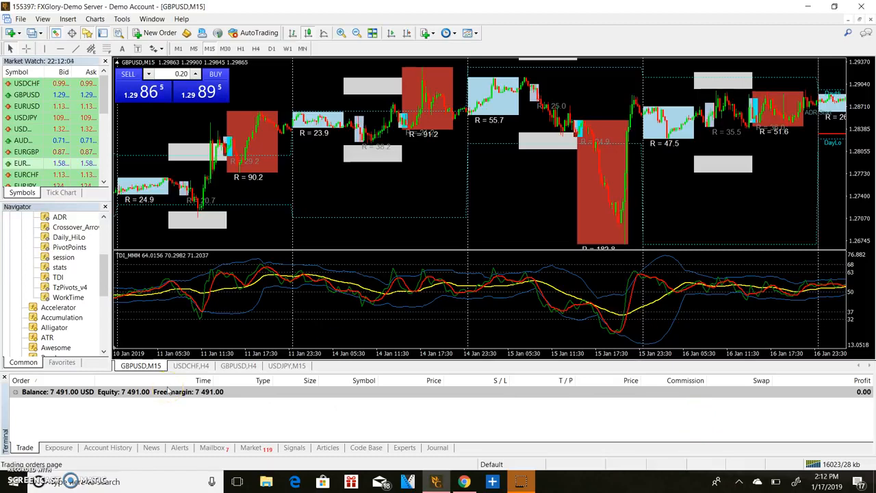
mouse_move(568, 111)
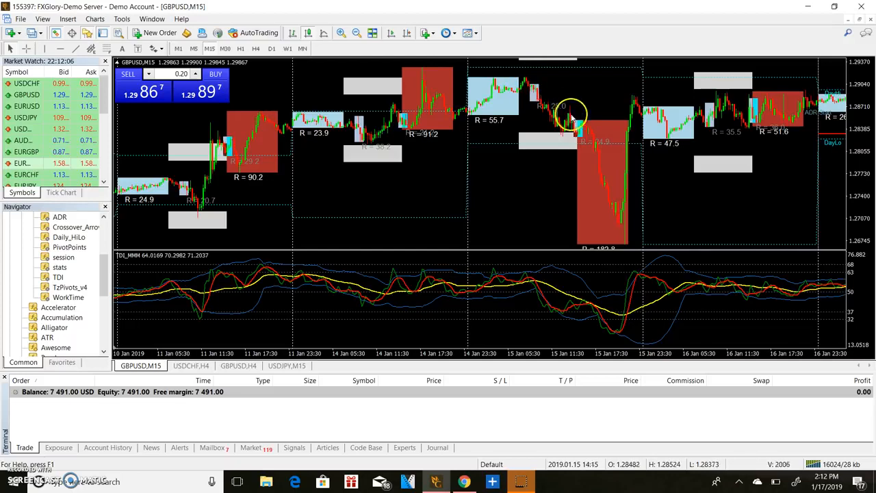
mouse_move(627, 244)
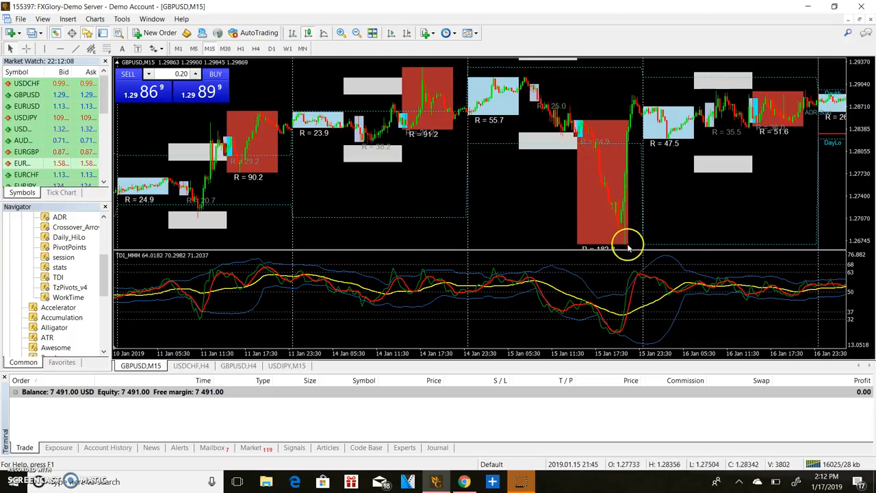
mouse_move(526, 208)
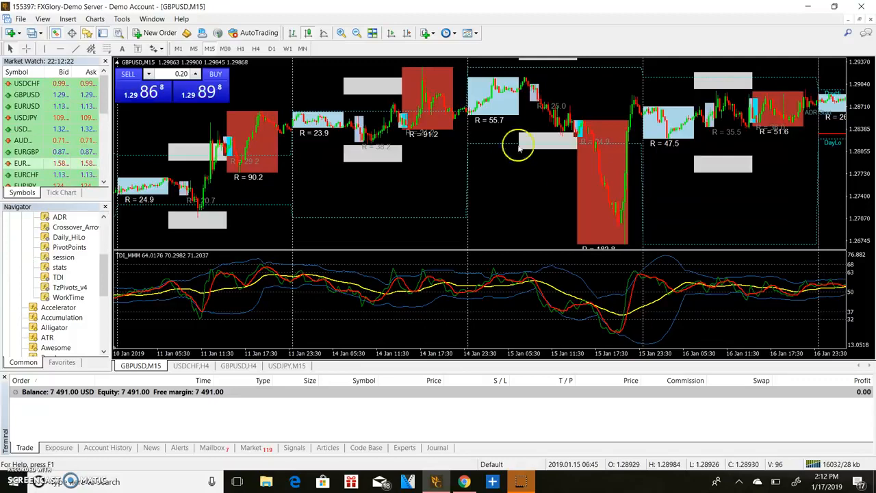
scroll("right", 3)
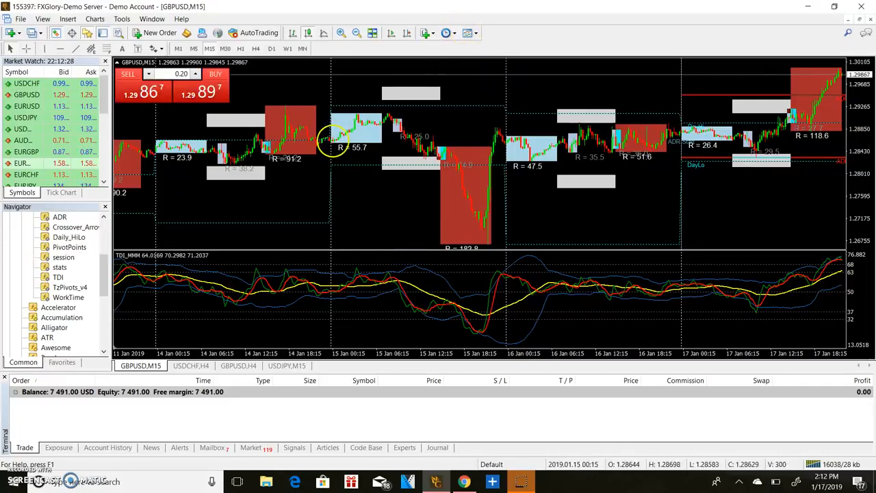
mouse_move(490, 107)
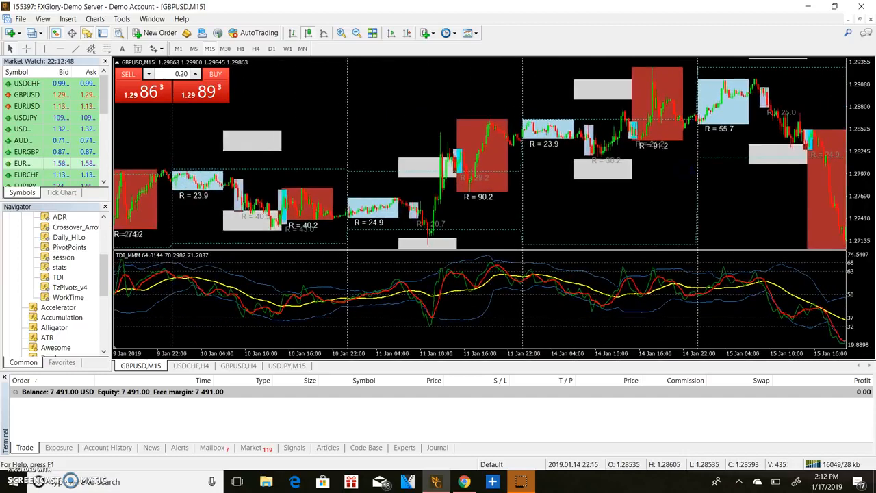
Scroll back to the 9–10 January sessions and zoom in for larger candles.
scroll("left", 3)
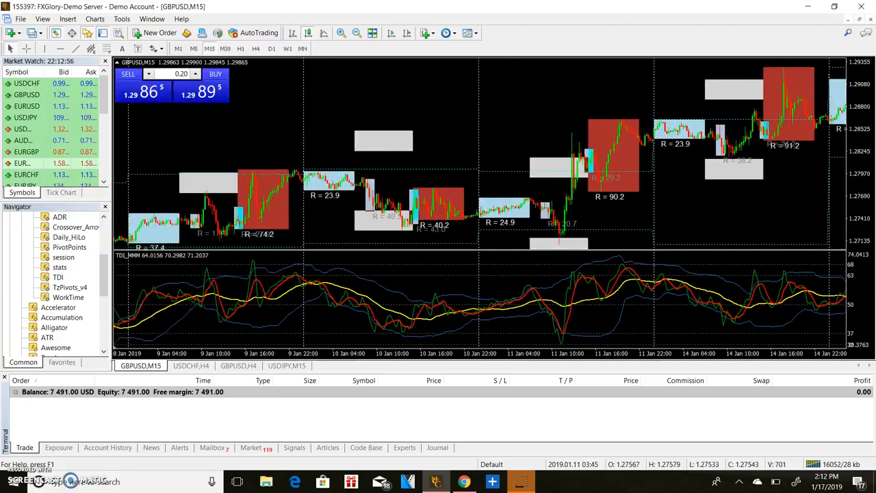
mouse_move(474, 113)
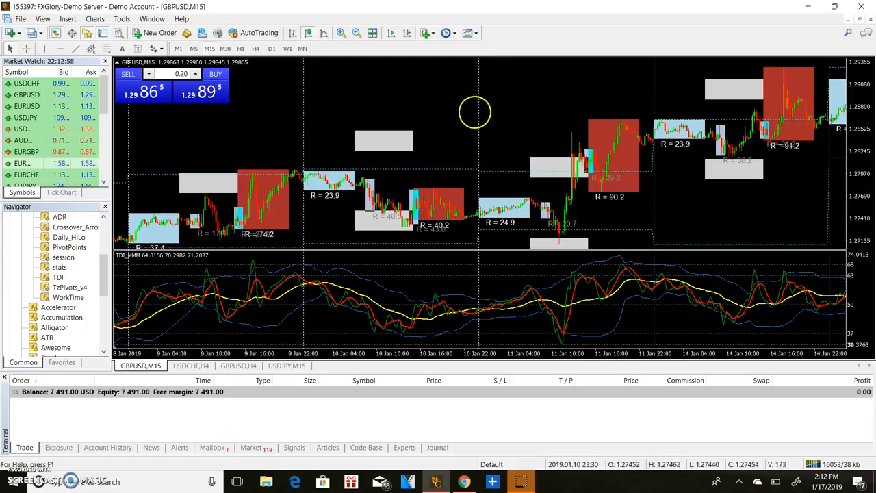
mouse_move(410, 192)
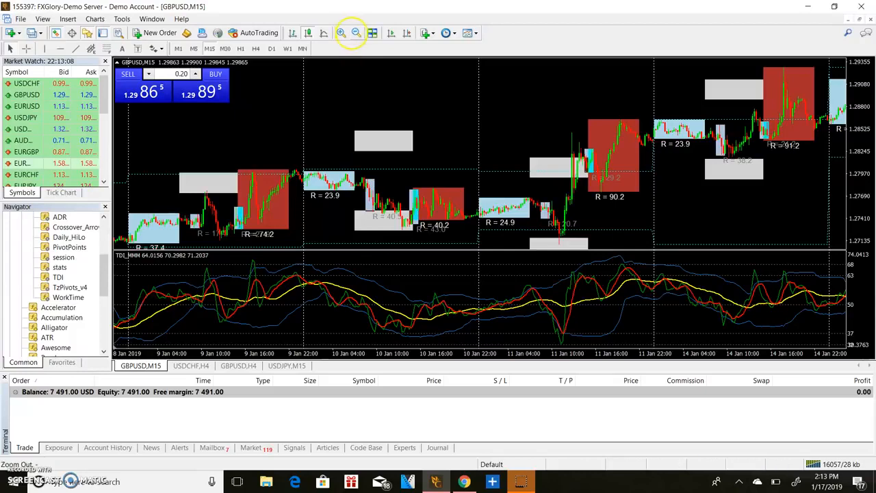
left_click(340, 33)
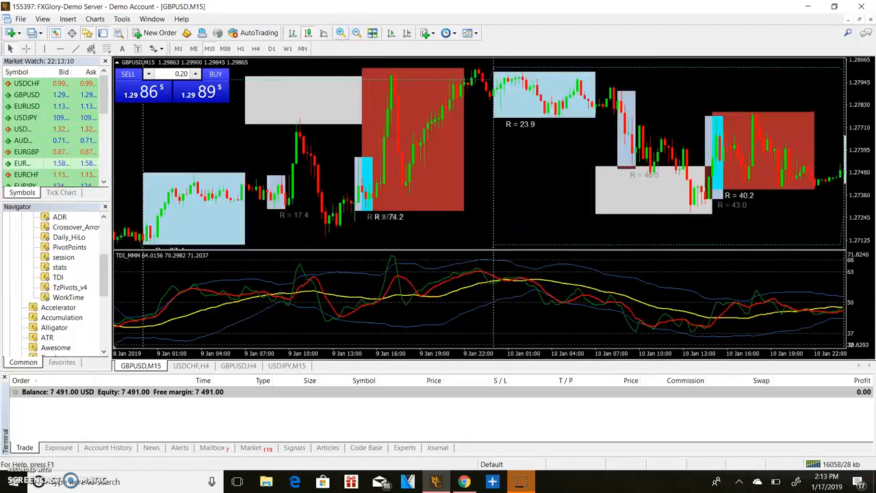
mouse_move(400, 123)
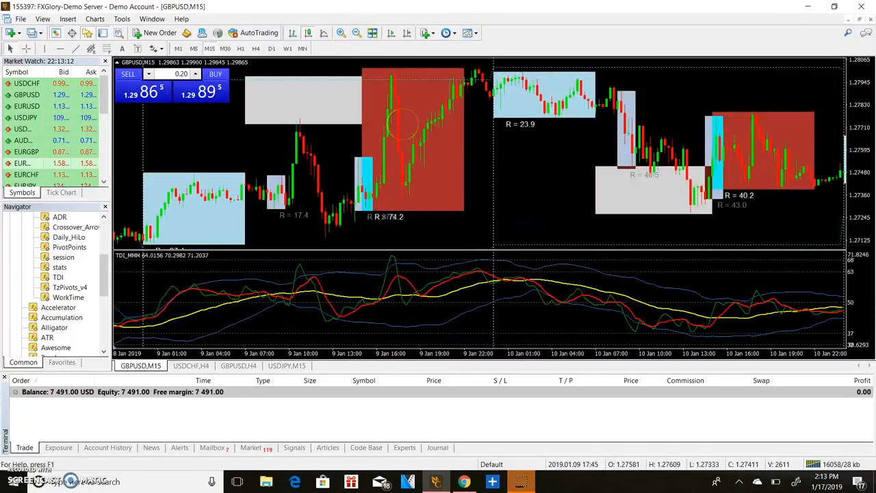
scroll("right", 3)
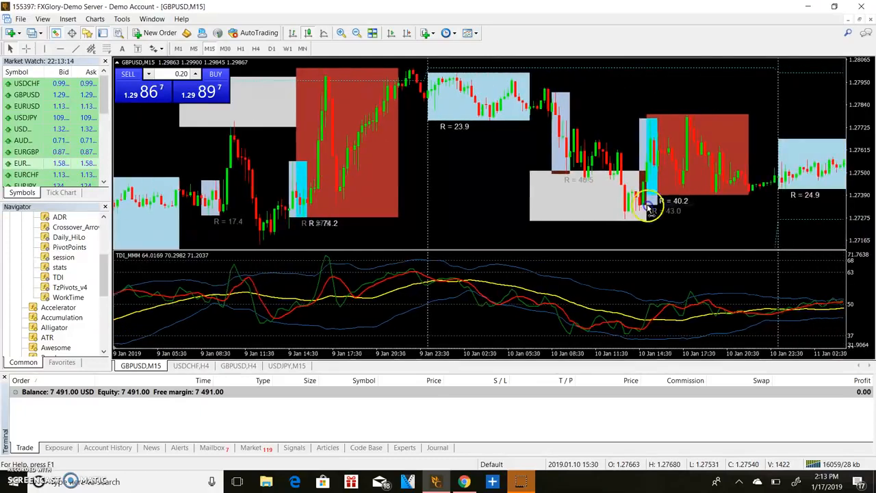
scroll("right", 3)
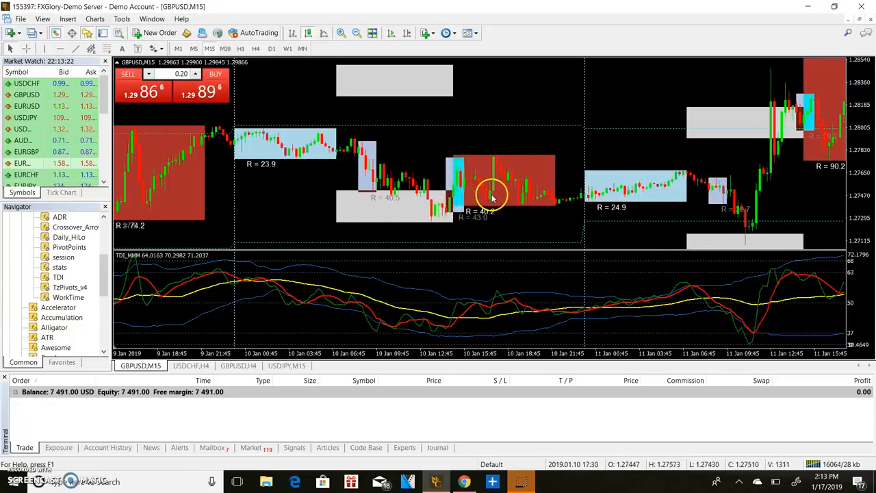
mouse_move(496, 150)
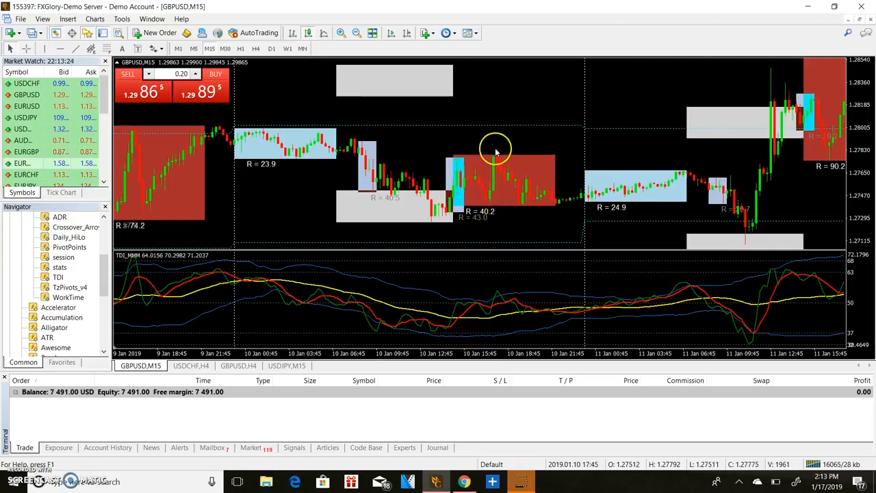
mouse_move(499, 298)
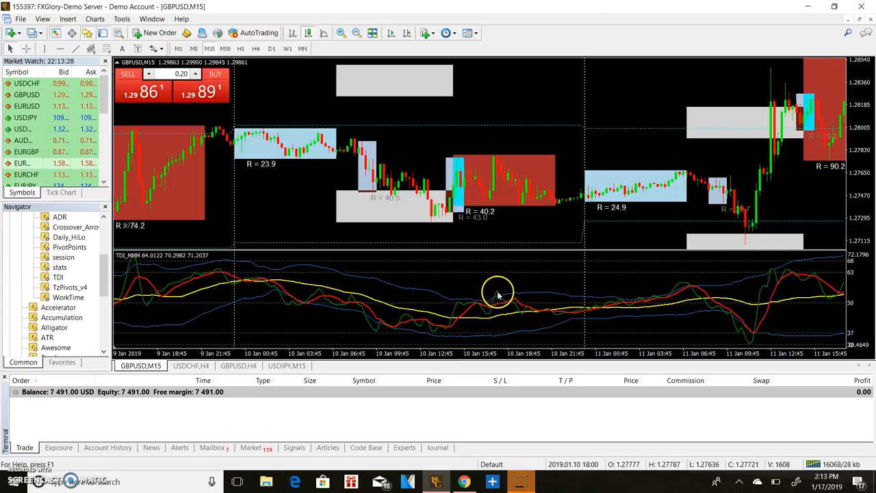
mouse_move(495, 158)
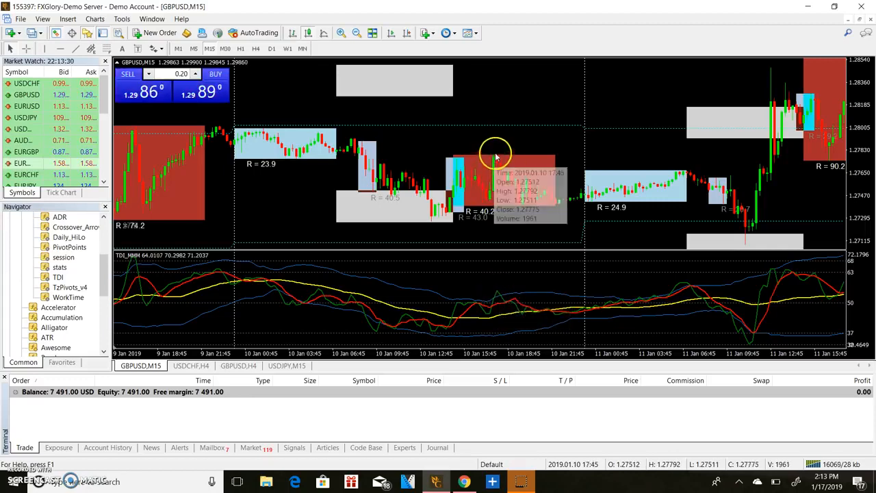
mouse_move(540, 205)
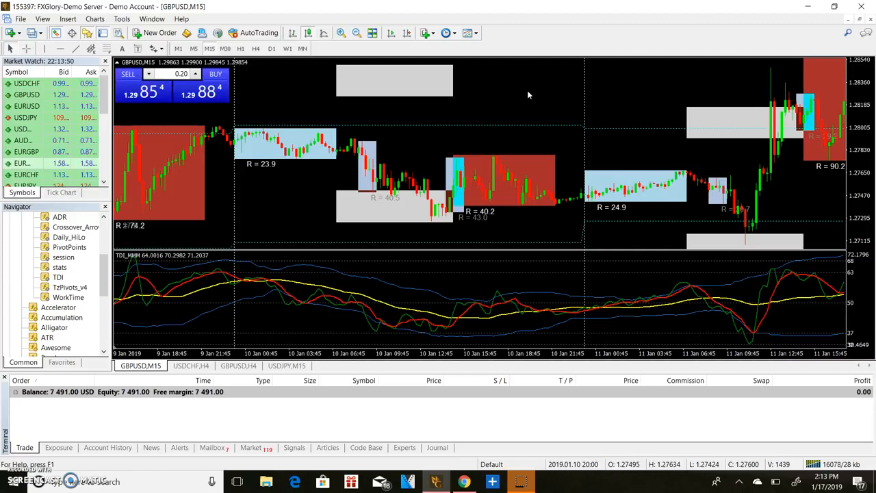
mouse_move(441, 140)
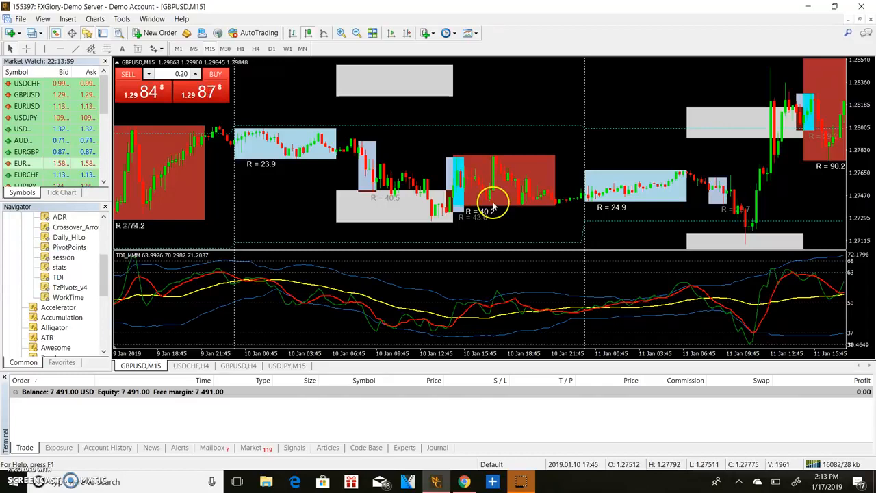
mouse_move(650, 205)
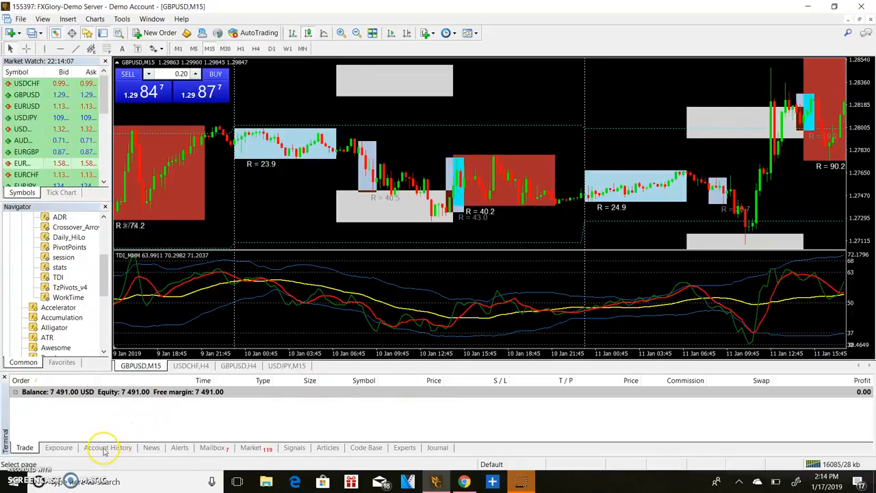
Show Account History with three 1.00-lot GBPUSD buys at 587.00 profit each.
left_click(107, 446)
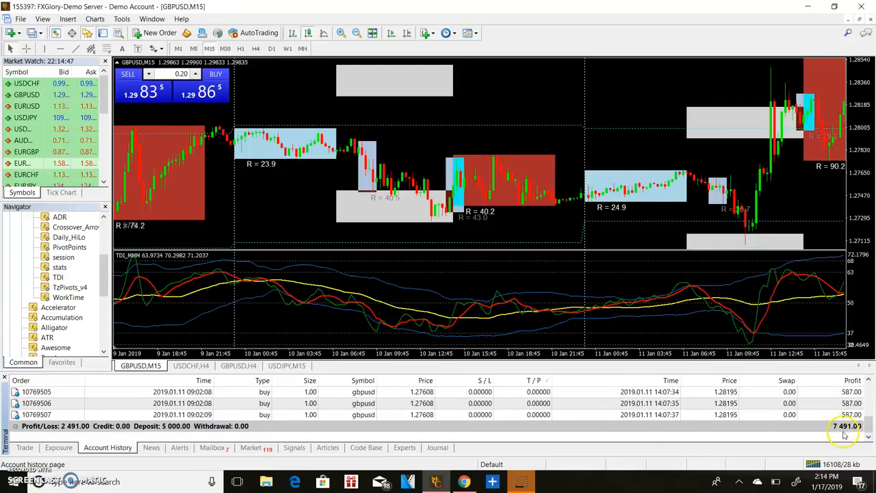
mouse_move(513, 299)
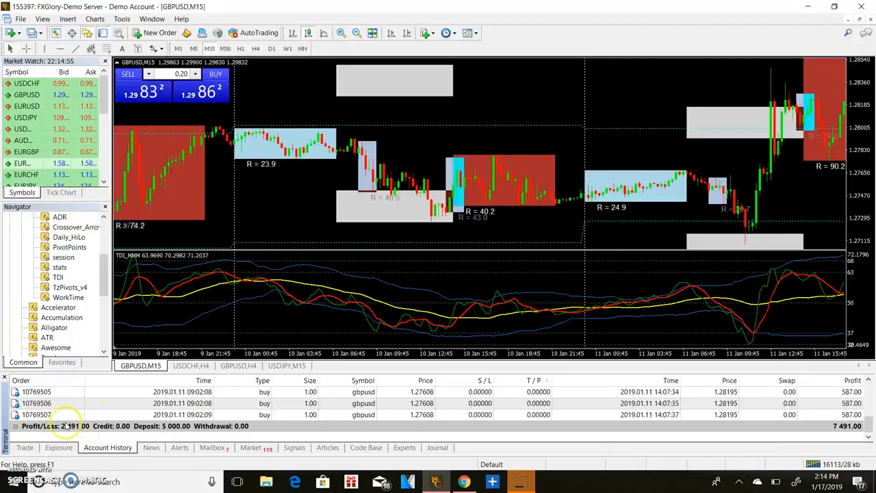
mouse_move(170, 304)
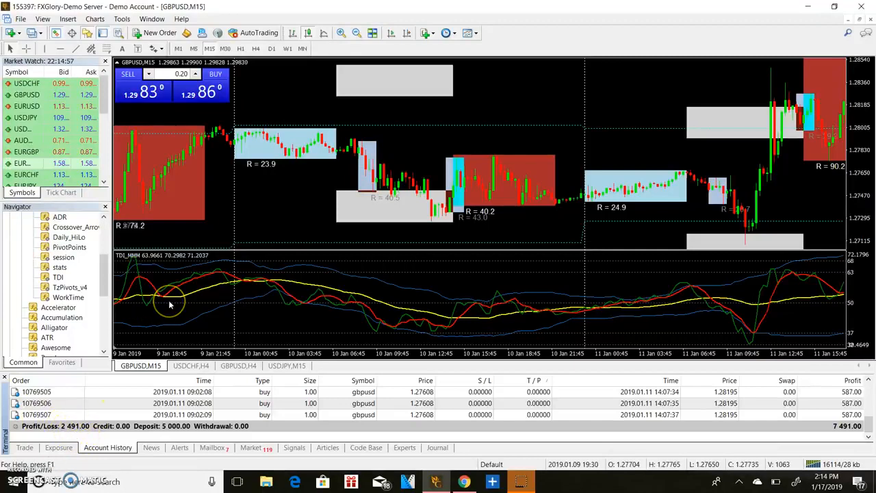